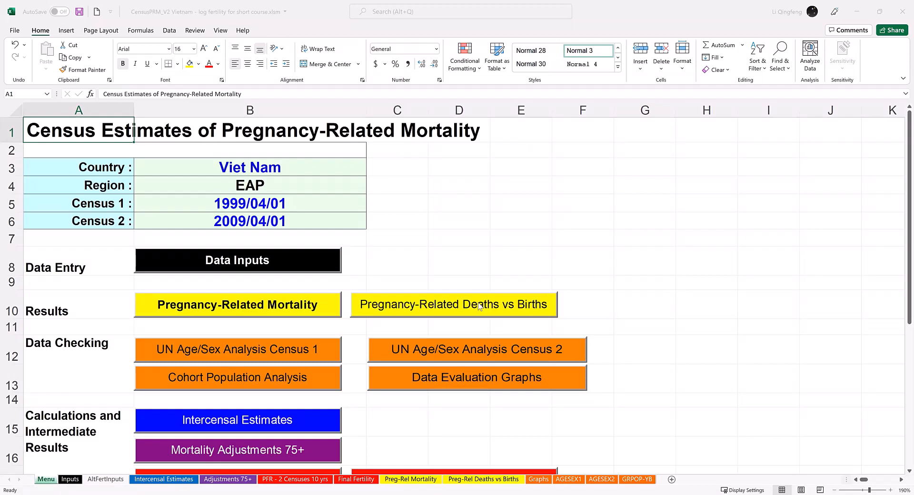
pyautogui.moveTo(477, 308)
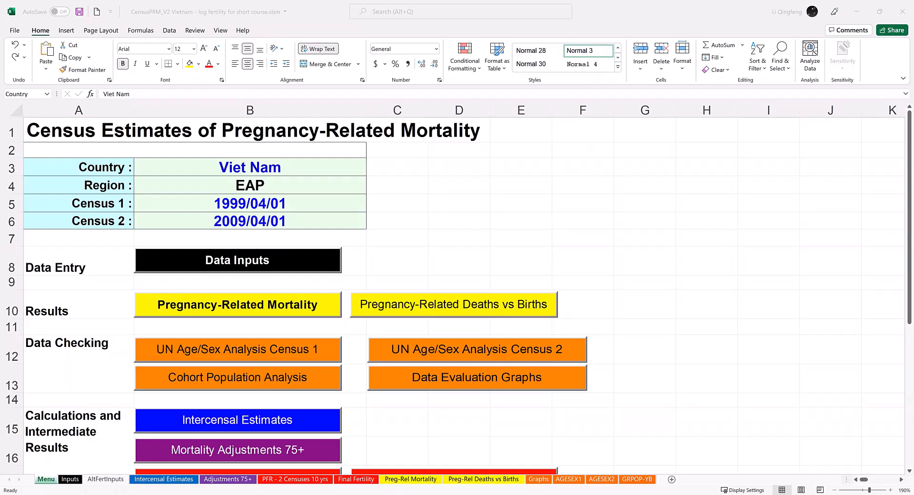
# Check the country entry and its region lookup, entering Uganda as the country
pyautogui.click(249, 167)
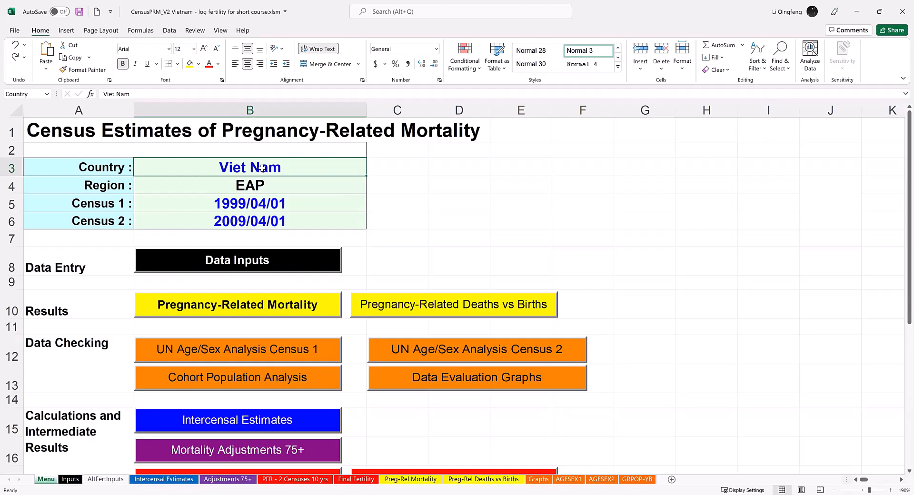
pyautogui.click(249, 185)
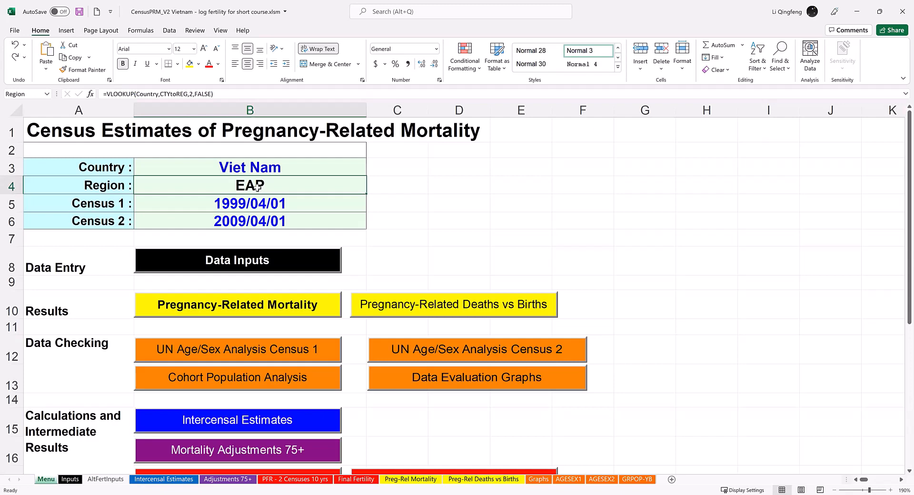
pyautogui.click(250, 166)
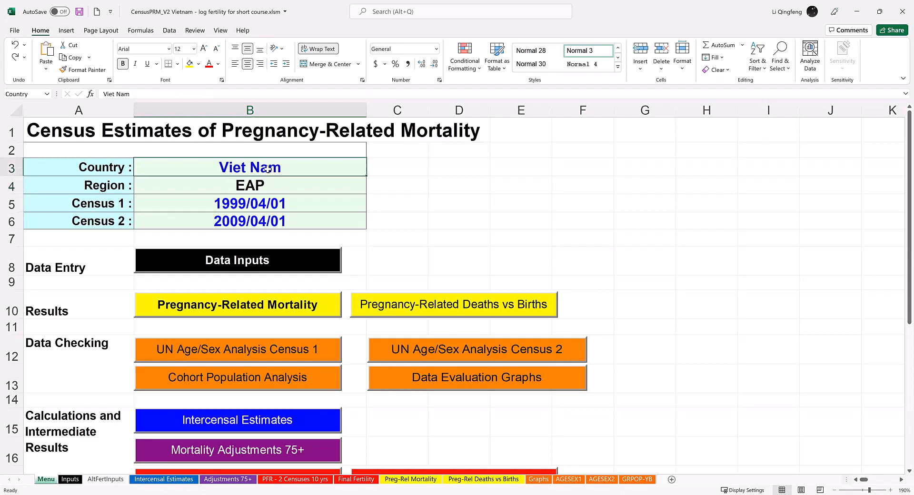
pyautogui.write('Uganda')
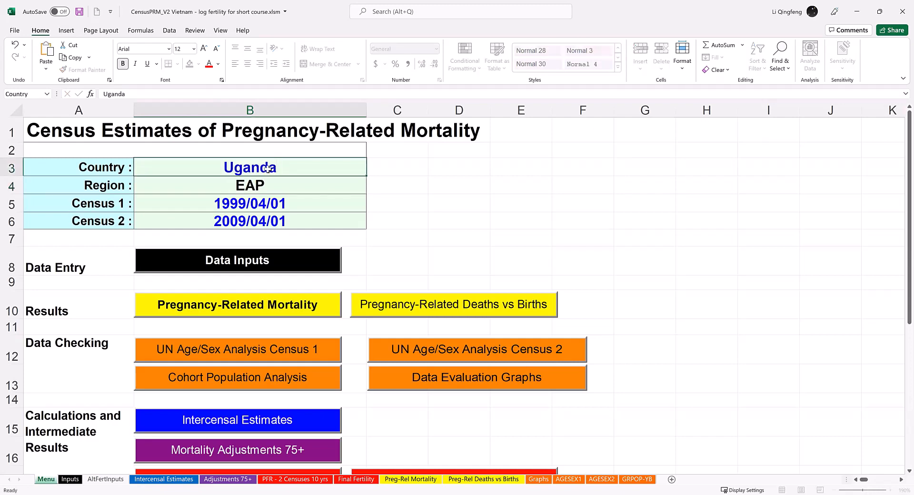
pyautogui.click(249, 185)
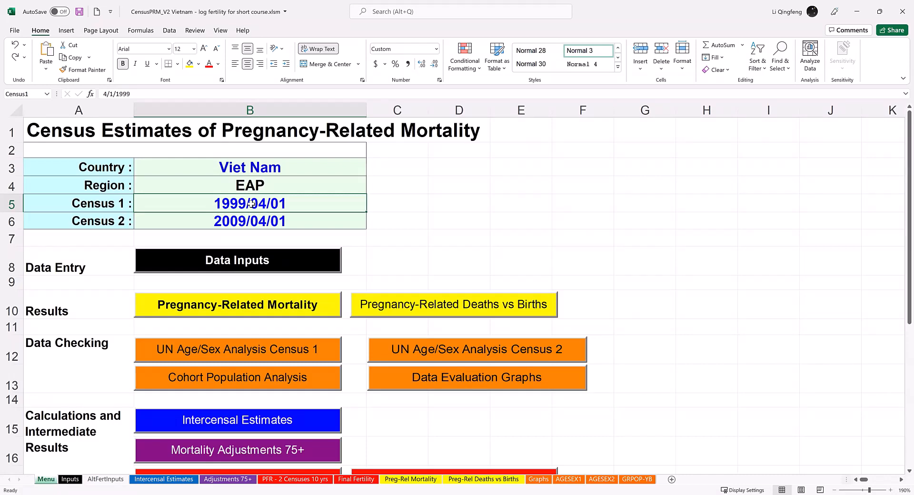
pyautogui.moveTo(262, 274)
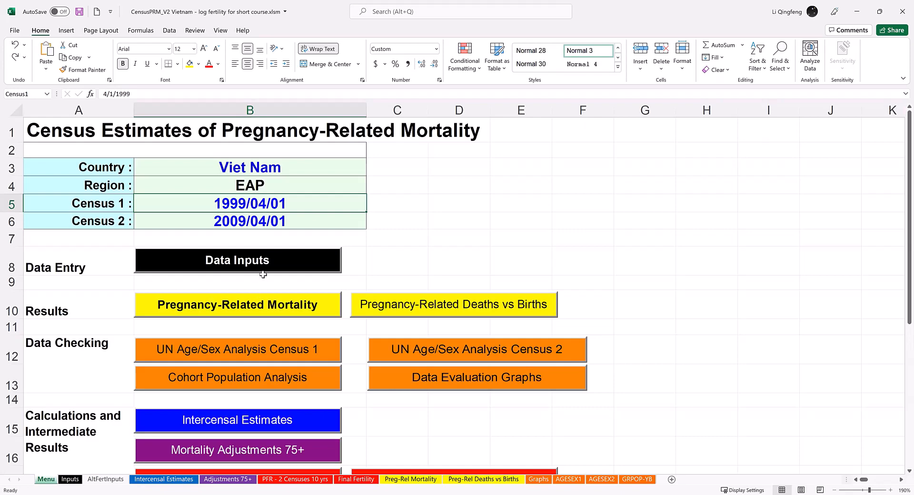
pyautogui.moveTo(264, 270)
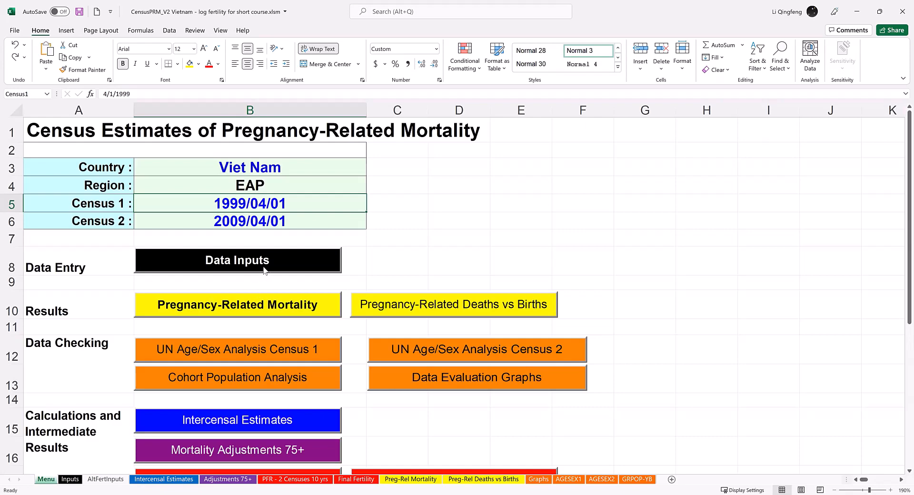
# Go to the AltFertInputs data sheet and select the four max-age values B4:B7 (75)
pyautogui.click(237, 260)
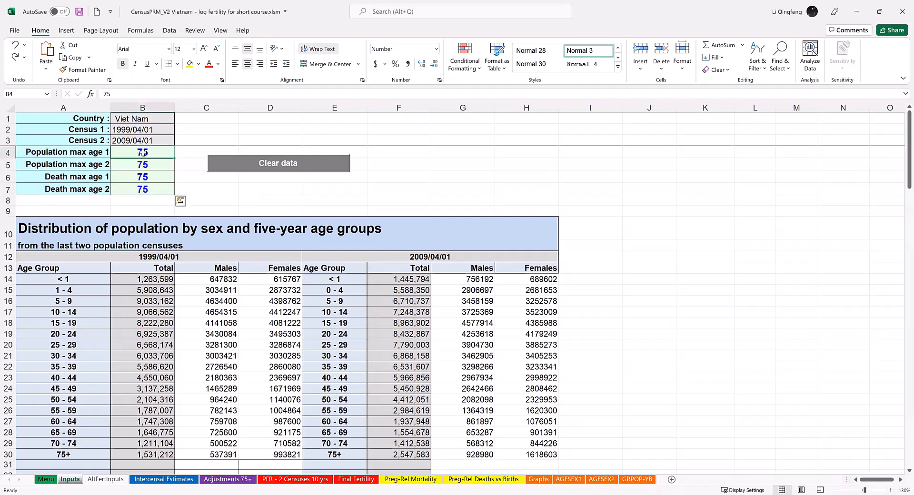
pyautogui.moveTo(142, 152); pyautogui.dragTo(142, 189)
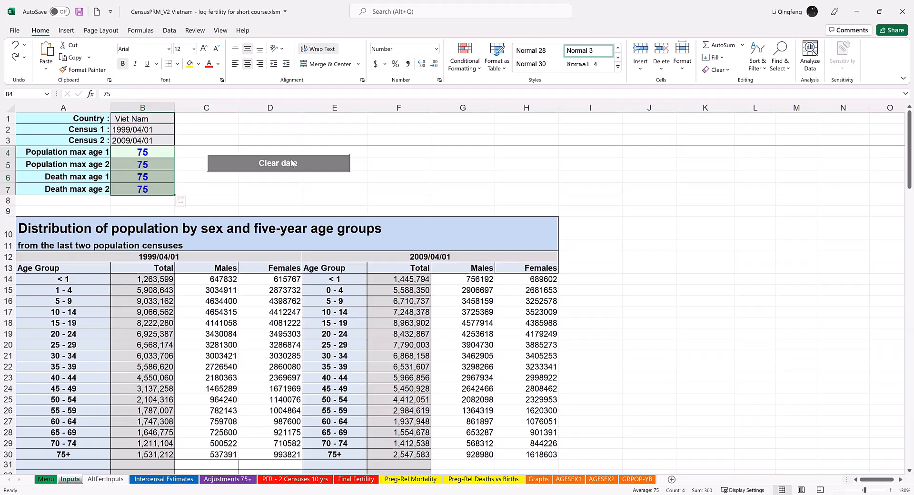
pyautogui.moveTo(298, 171)
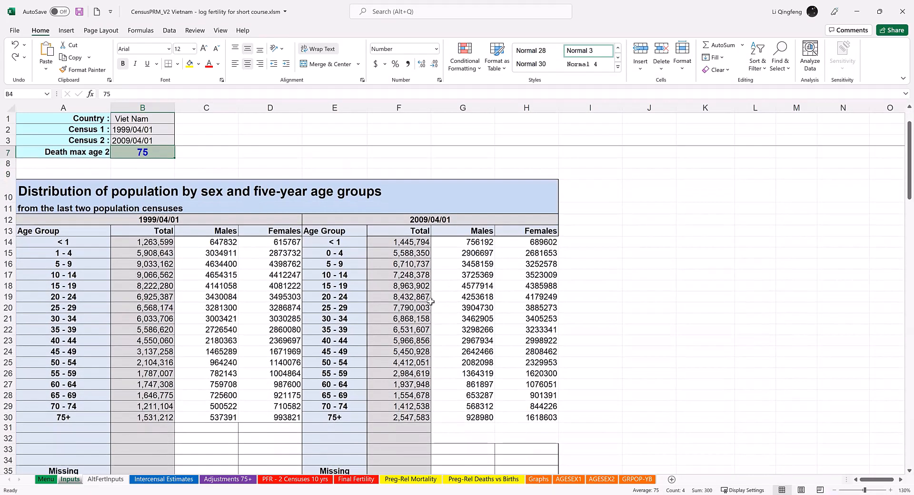
pyautogui.moveTo(420, 297)
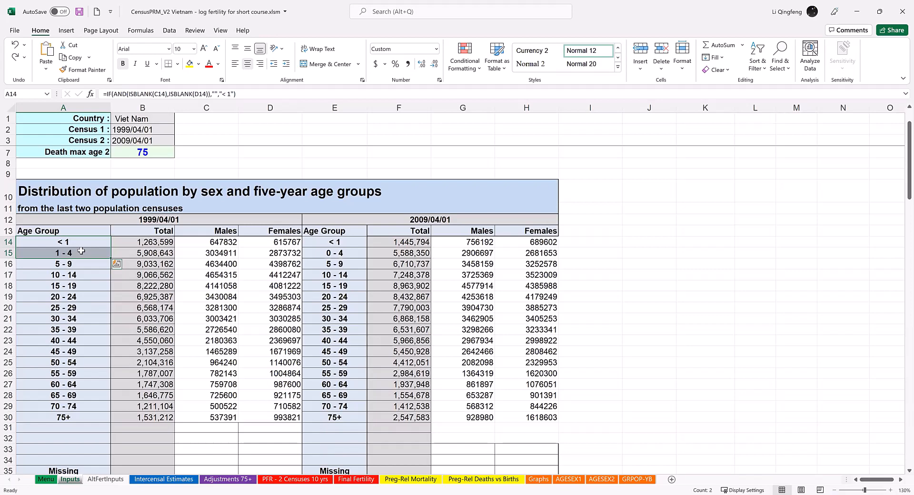
pyautogui.moveTo(19, 241)
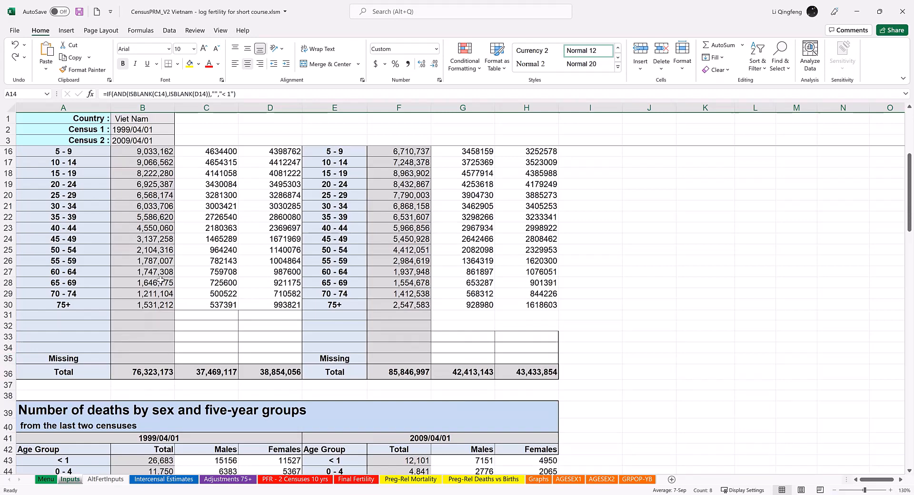
pyautogui.moveTo(378, 227)
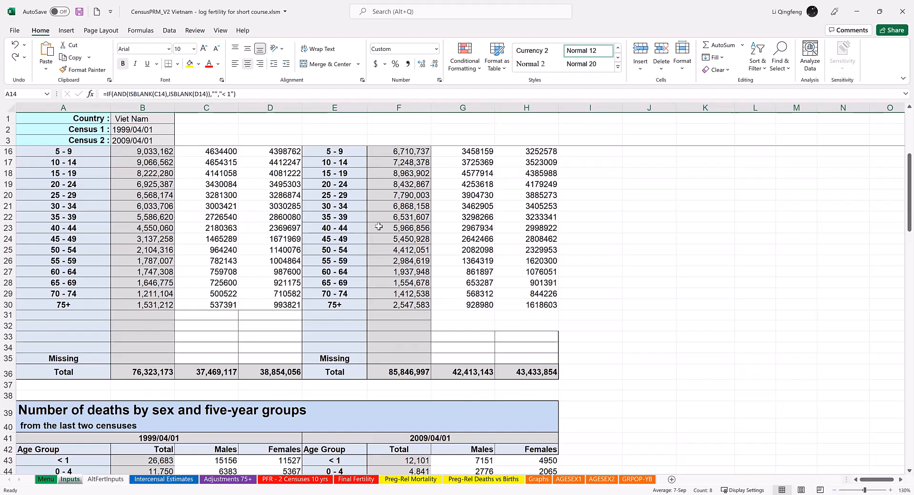
pyautogui.moveTo(291, 253)
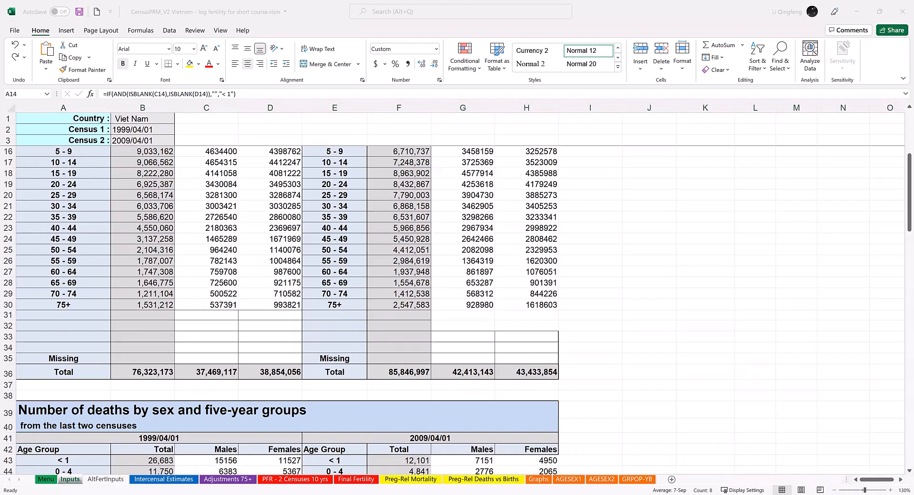
pyautogui.moveTo(444, 236)
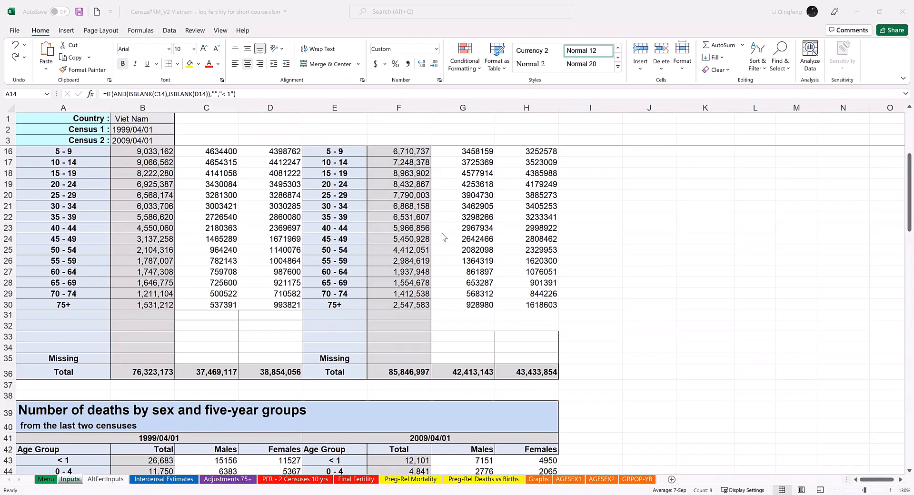
# Scroll to the pregnancy-related deaths table and check the 12-14 and 15-19 age group labels
pyautogui.scroll(-3)
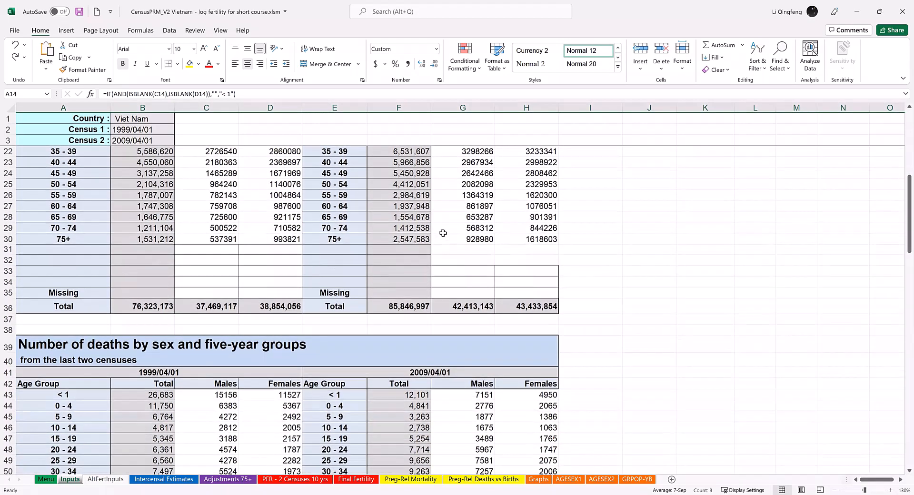
pyautogui.scroll(-3)
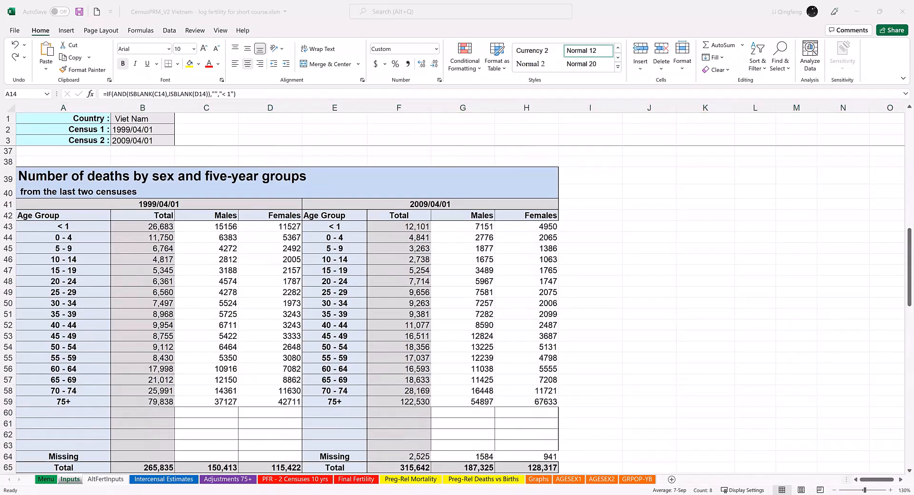
pyautogui.scroll(-3)
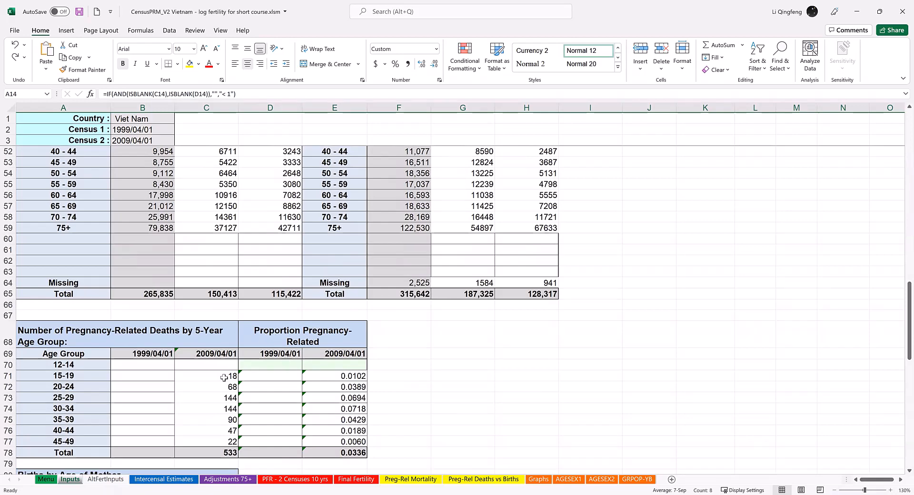
pyautogui.click(63, 376)
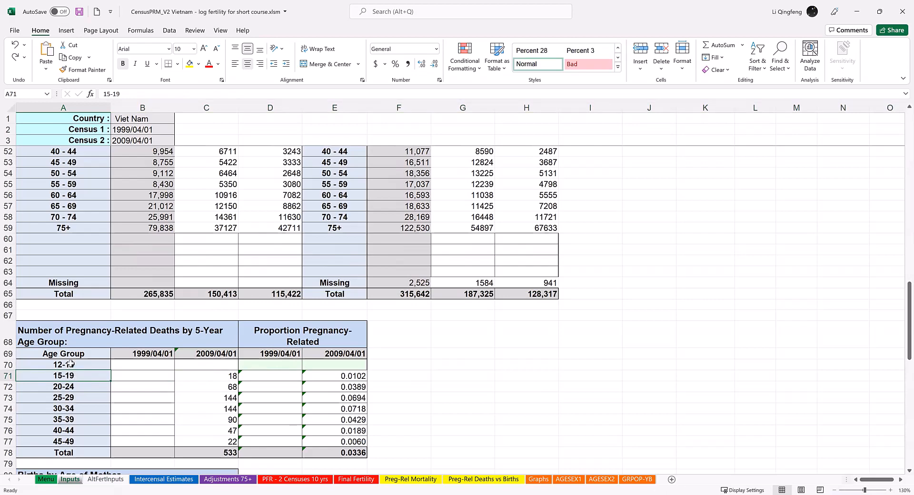
pyautogui.click(63, 365)
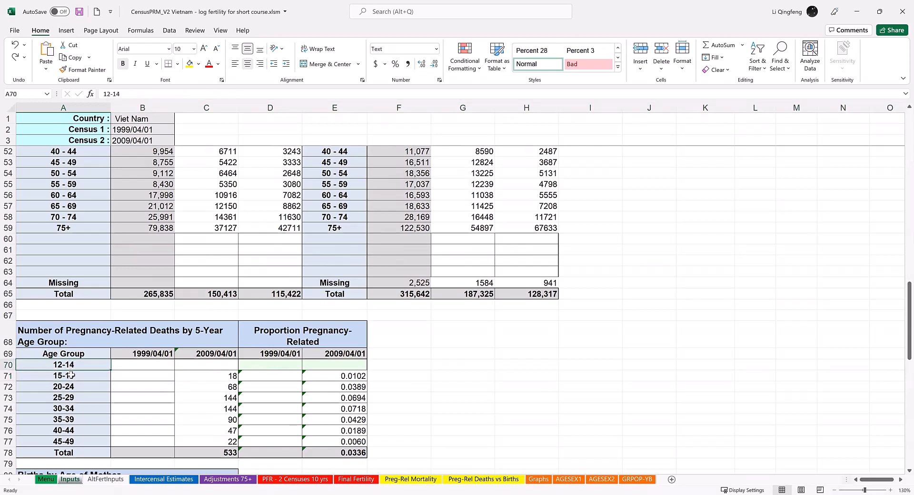
pyautogui.click(63, 376)
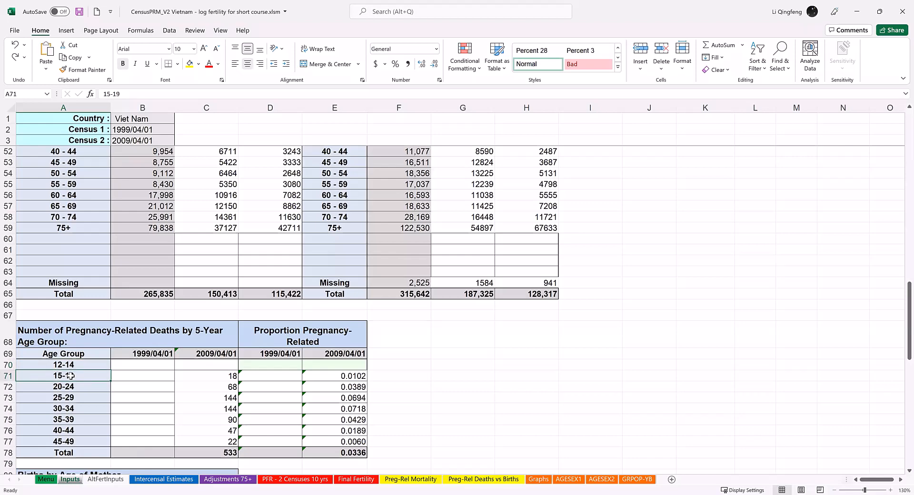
pyautogui.click(63, 386)
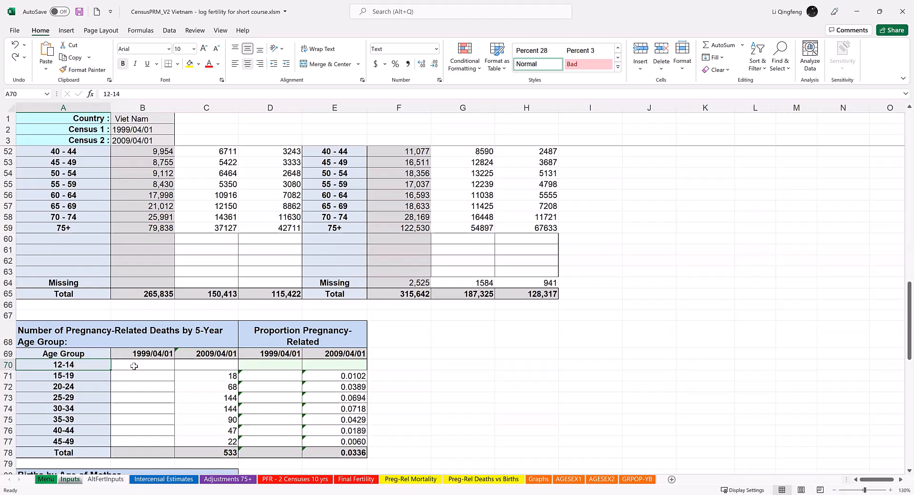
pyautogui.moveTo(200, 365)
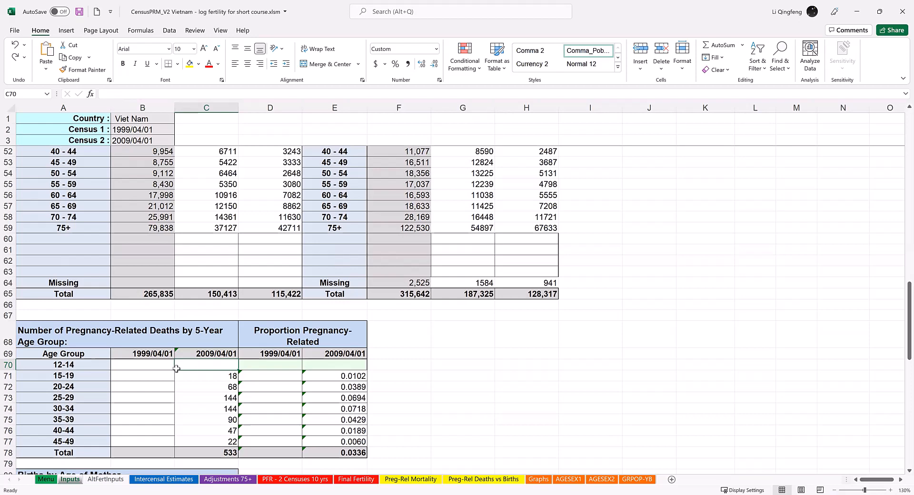
pyautogui.moveTo(155, 365)
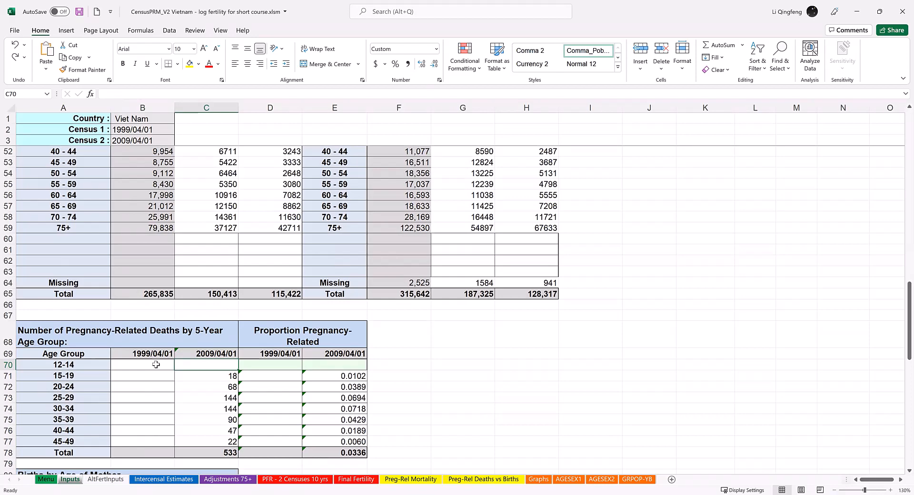
# Select the 2009 pregnancy-related death proportions E70:E77, then scroll to Births by Age of Mother
pyautogui.moveTo(335, 375); pyautogui.dragTo(335, 430)
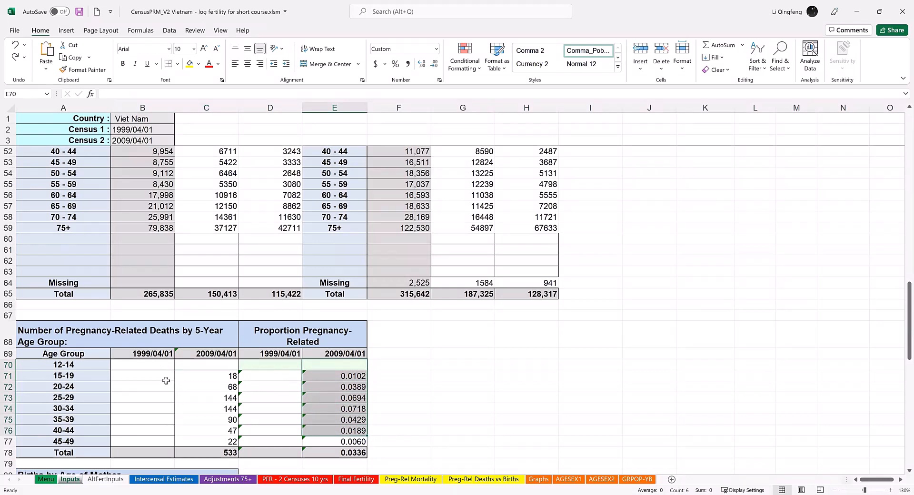
pyautogui.scroll(-3)
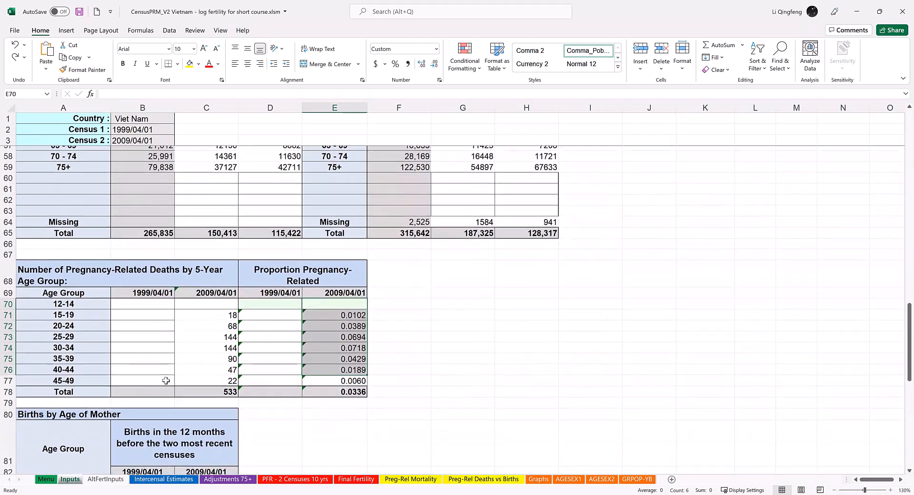
pyautogui.scroll(-3)
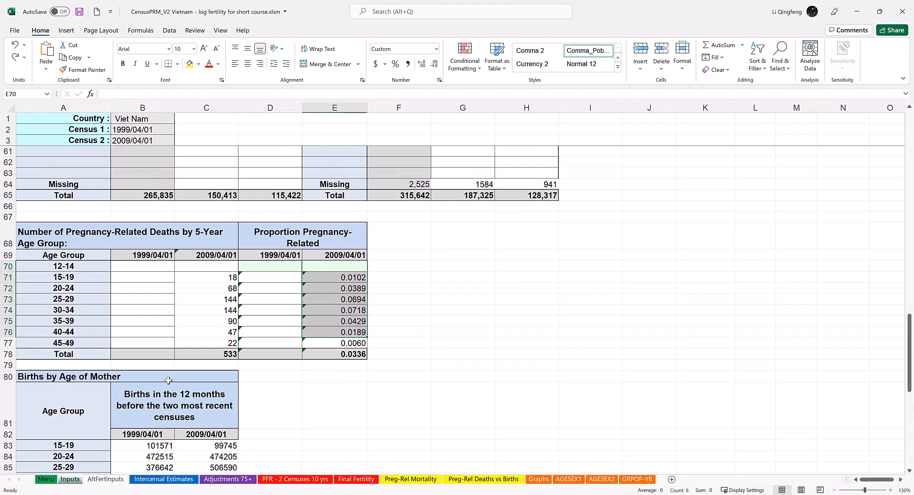
pyautogui.scroll(-3)
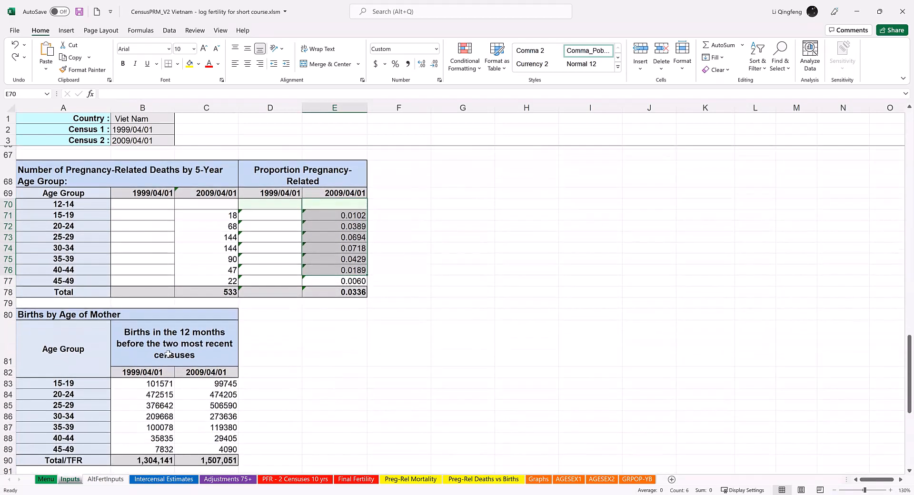
# Select births by age of mother B83:C89 for the status-bar sum, then scroll to Total Children Ever Born
pyautogui.scroll(-3)
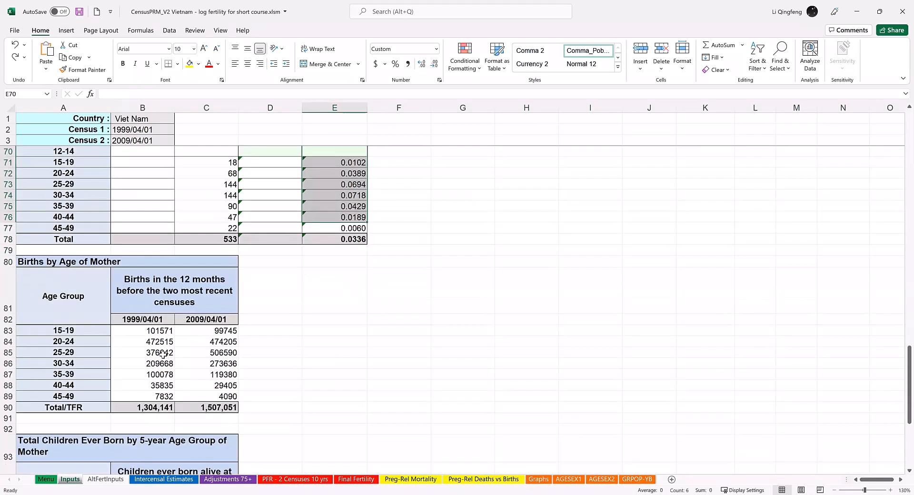
pyautogui.moveTo(159, 331); pyautogui.dragTo(206, 374)
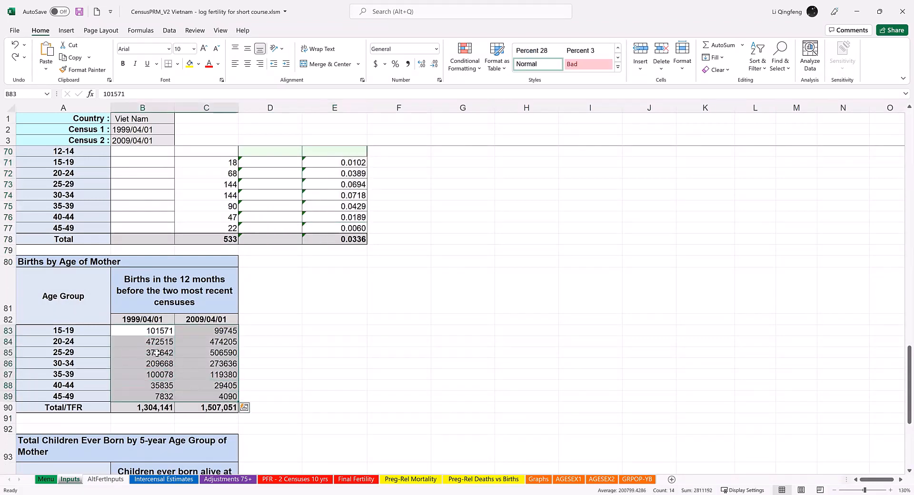
pyautogui.scroll(-3)
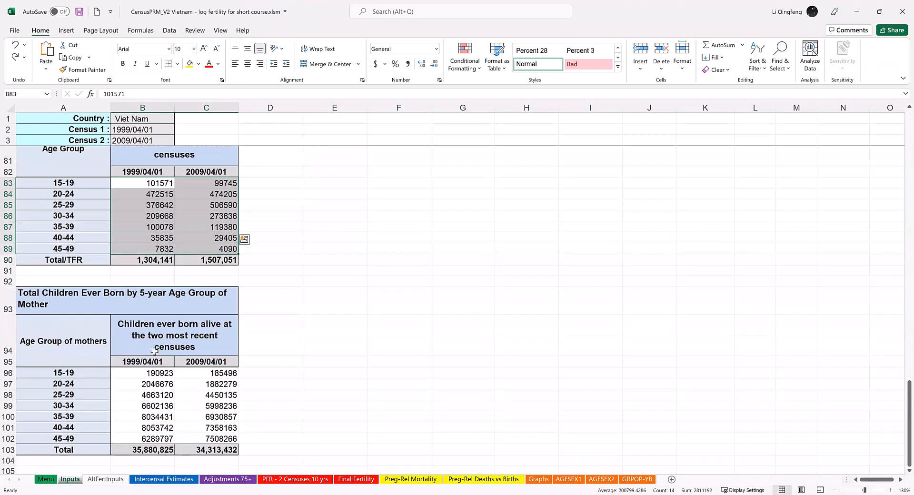
pyautogui.scroll(-3)
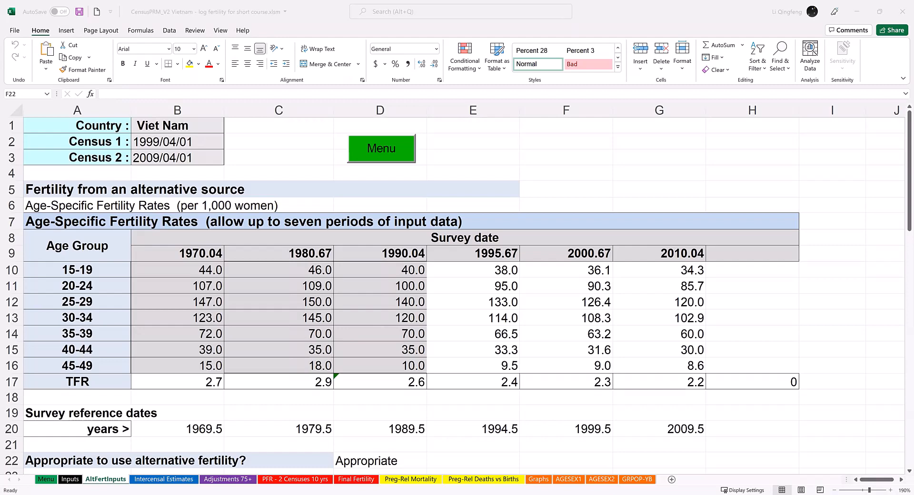
pyautogui.moveTo(602, 305)
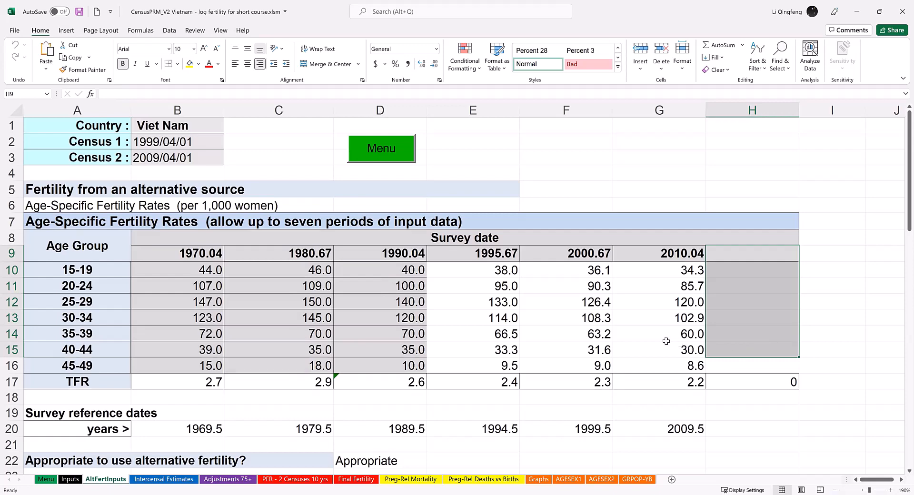
pyautogui.moveTo(200, 253)
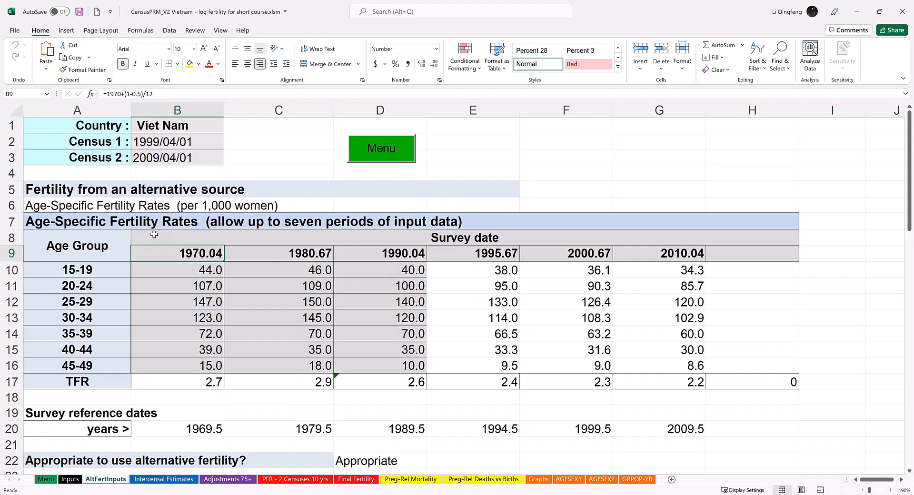
pyautogui.moveTo(155, 233)
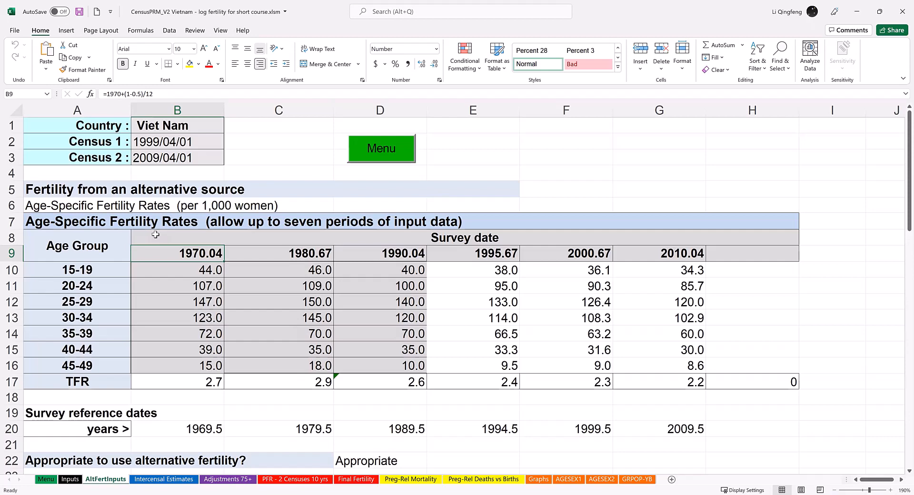
pyautogui.moveTo(299, 255)
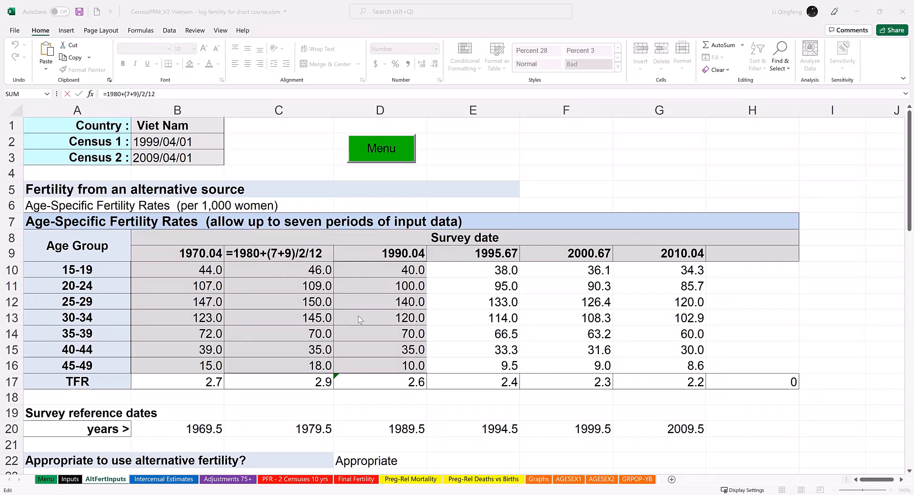
pyautogui.moveTo(338, 316)
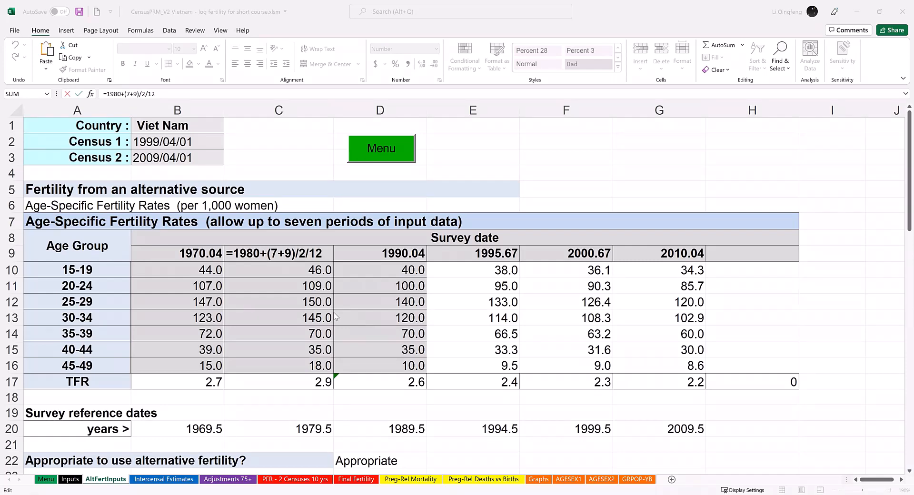
# View D22's IF formula yielding Appropriate, then move to the Intercensal Estimates sheet
pyautogui.scroll(-3)
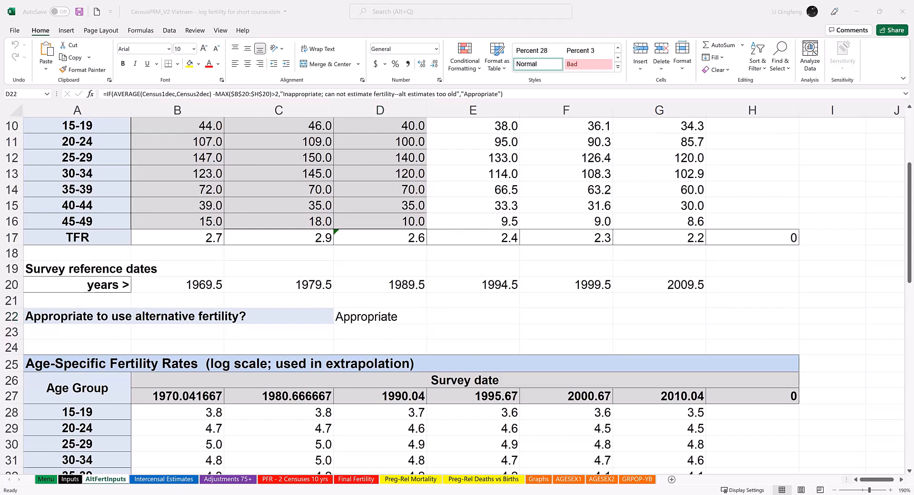
pyautogui.click(380, 316)
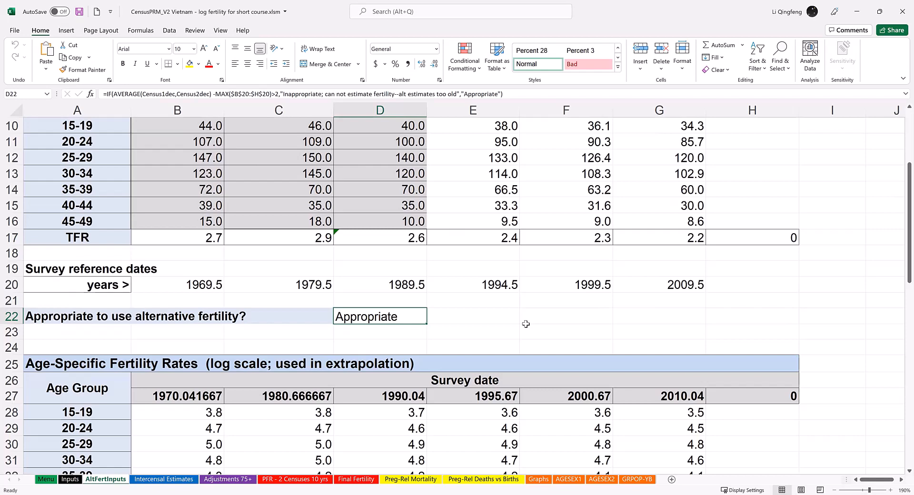
pyautogui.scroll(-3)
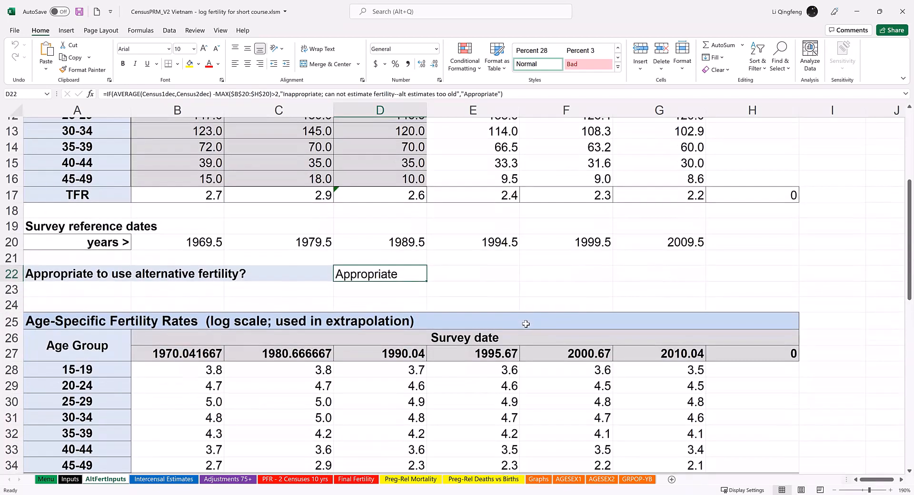
pyautogui.click(165, 478)
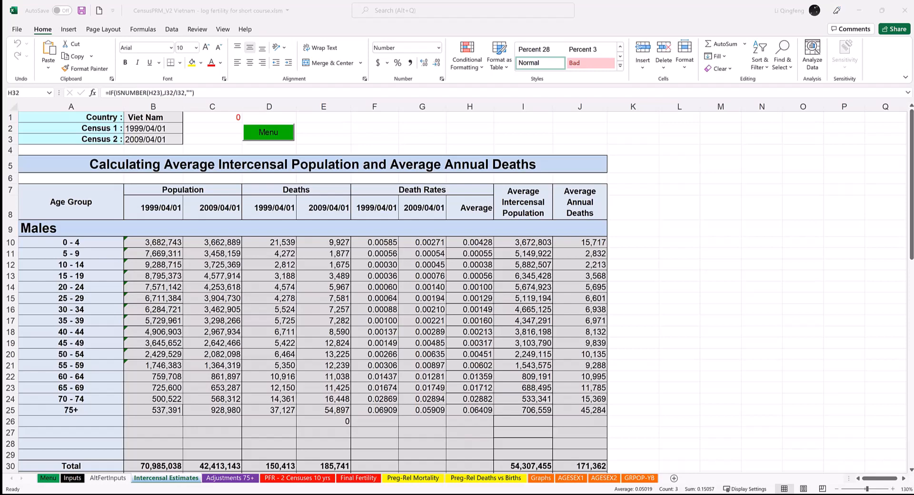
pyautogui.click(227, 480)
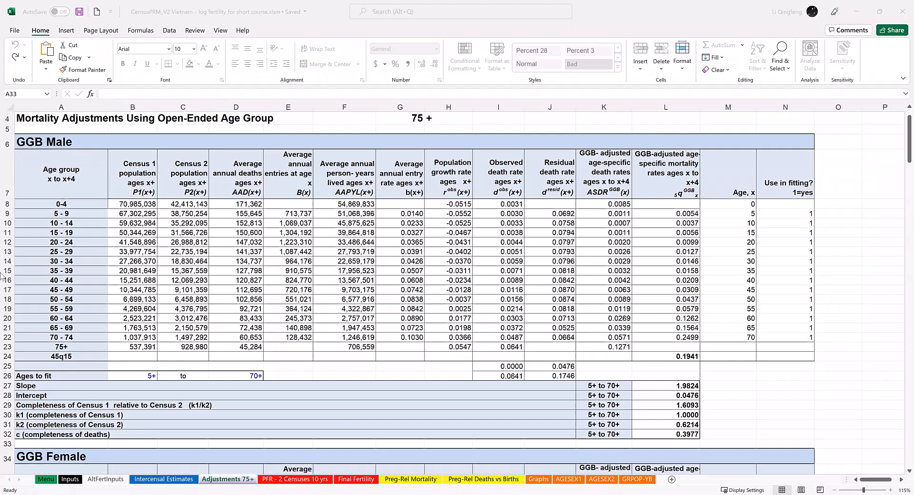
pyautogui.click(60, 375)
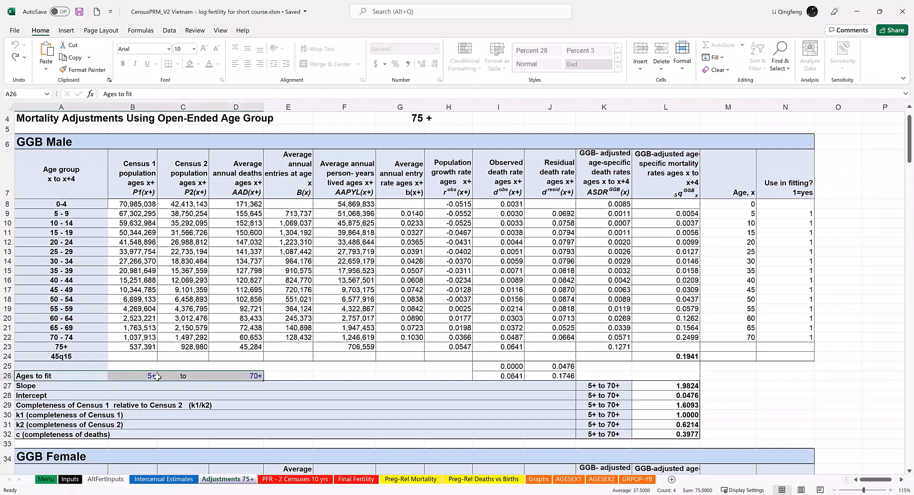
pyautogui.click(132, 376)
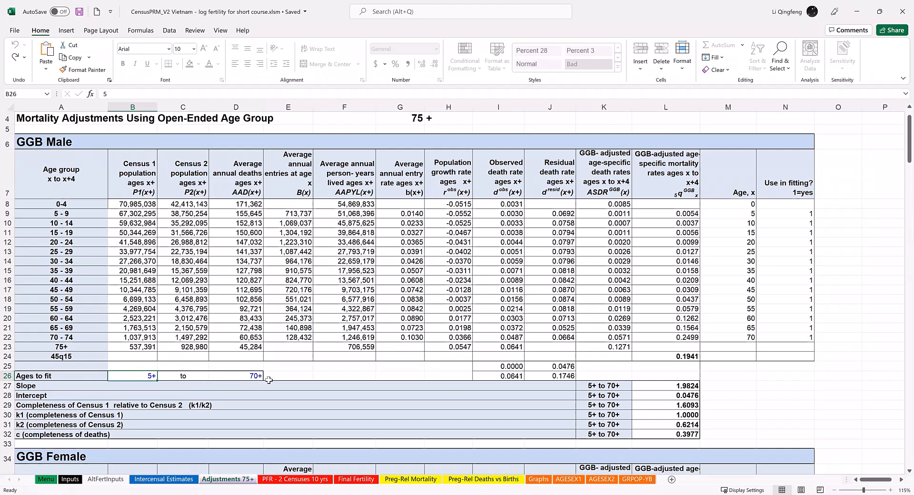
pyautogui.click(237, 376)
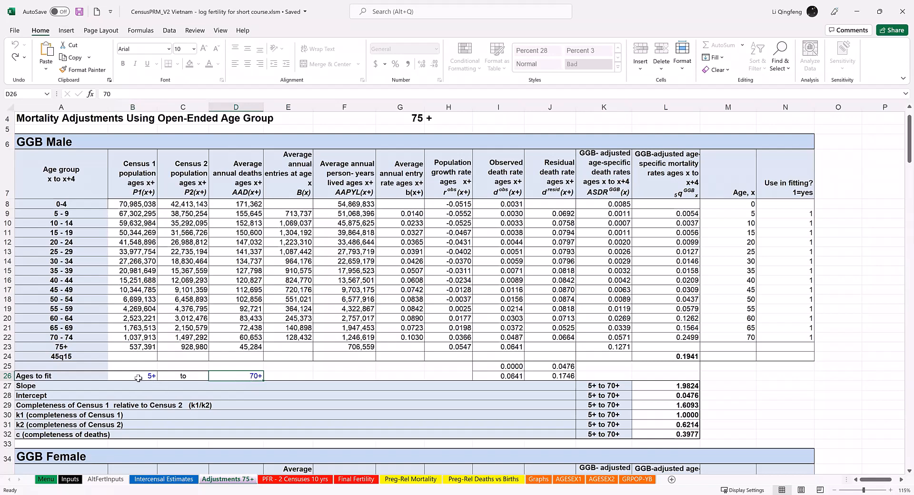
pyautogui.click(132, 376)
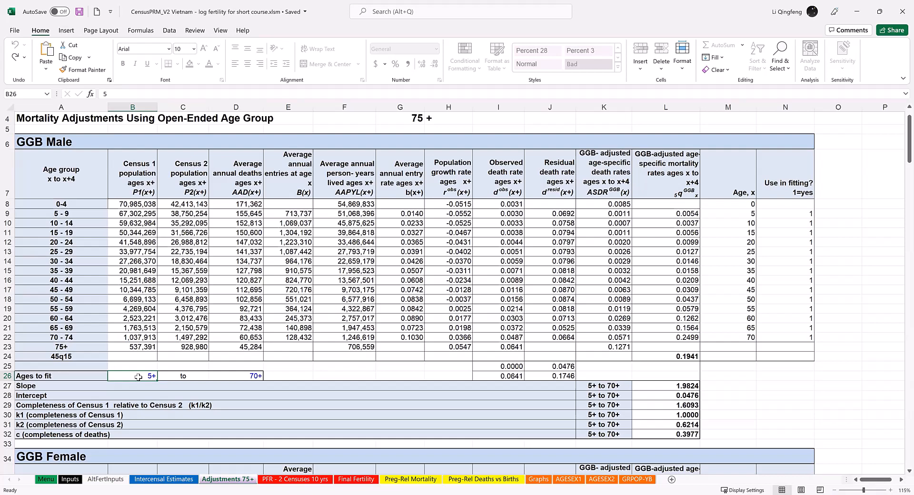
pyautogui.moveTo(88, 391)
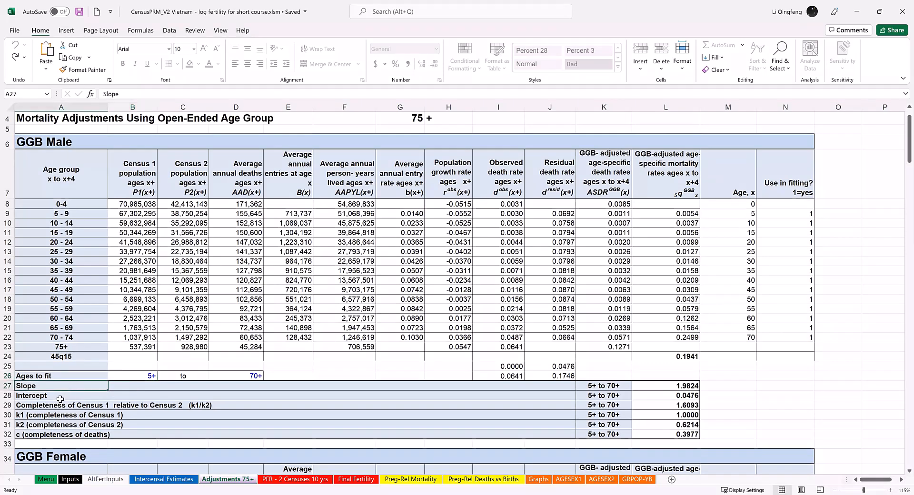
pyautogui.click(58, 395)
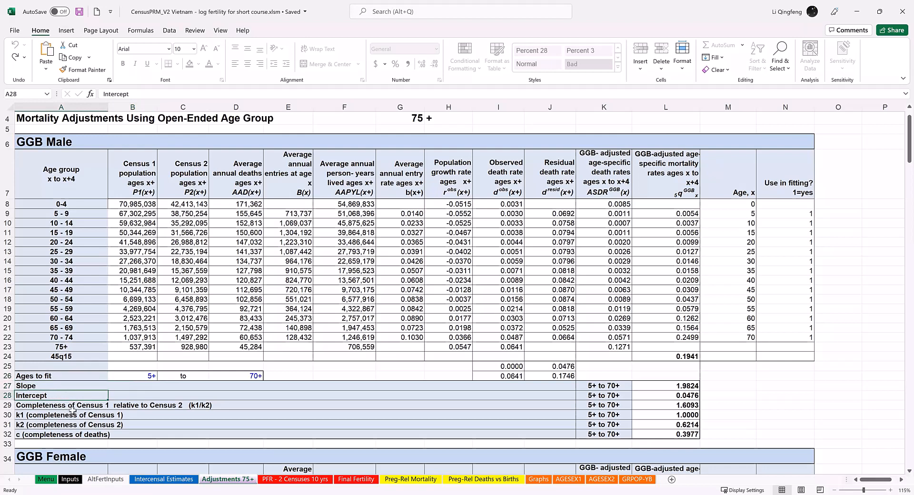
pyautogui.click(61, 406)
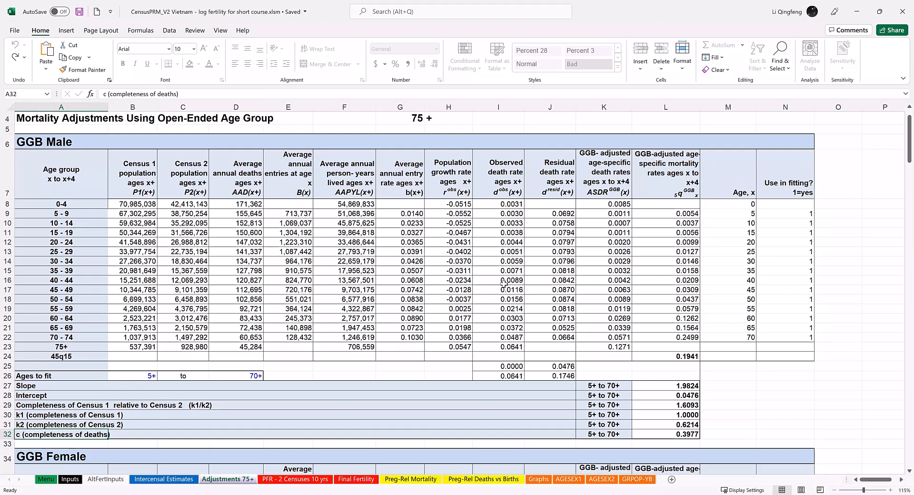
# Scroll to the GGB Female table and check the Census 1 relative to Census 2 completeness row
pyautogui.scroll(-3)
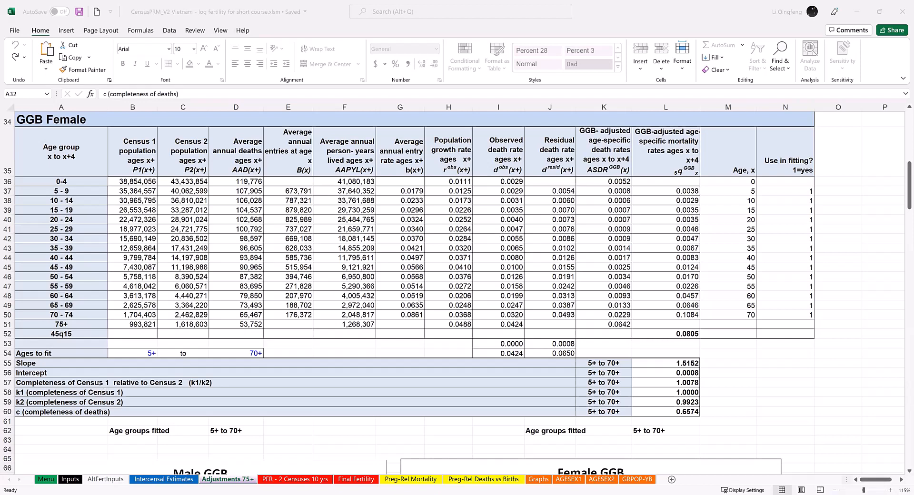
pyautogui.click(60, 382)
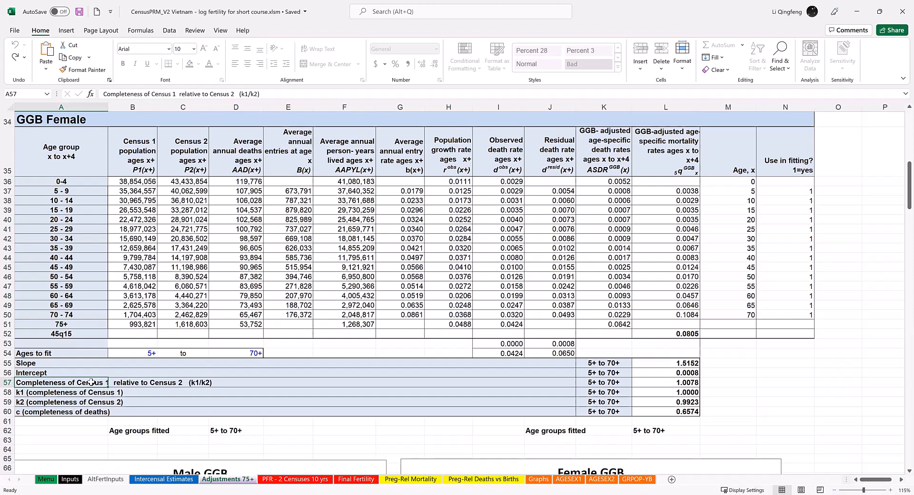
# Scroll down to the Male GGB and Female GGB residual-versus-observed death rate charts
pyautogui.scroll(-3)
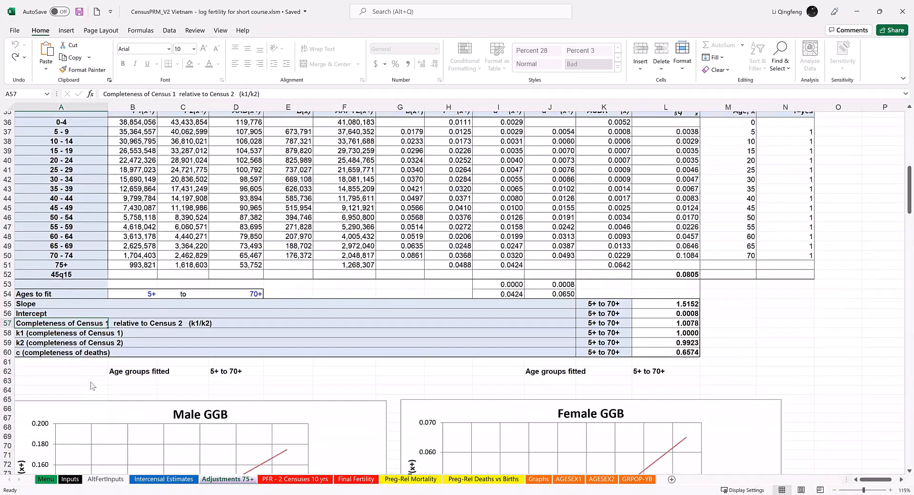
pyautogui.scroll(-3)
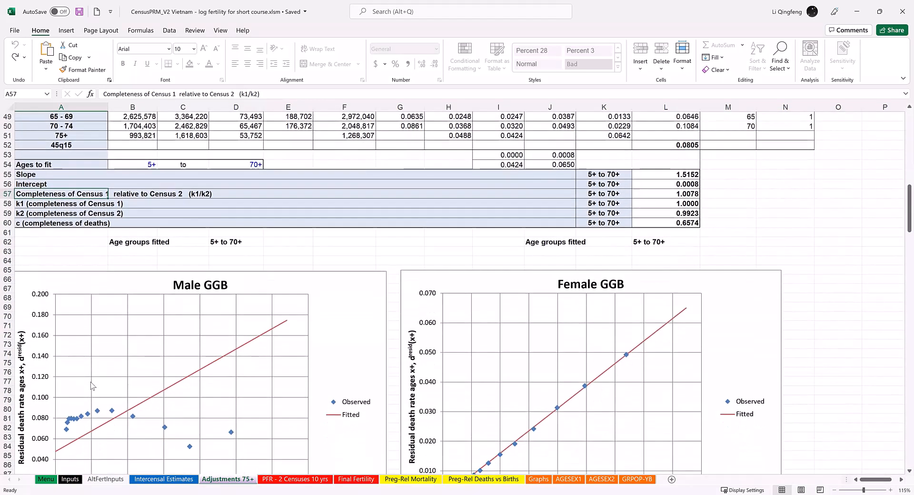
pyautogui.scroll(-3)
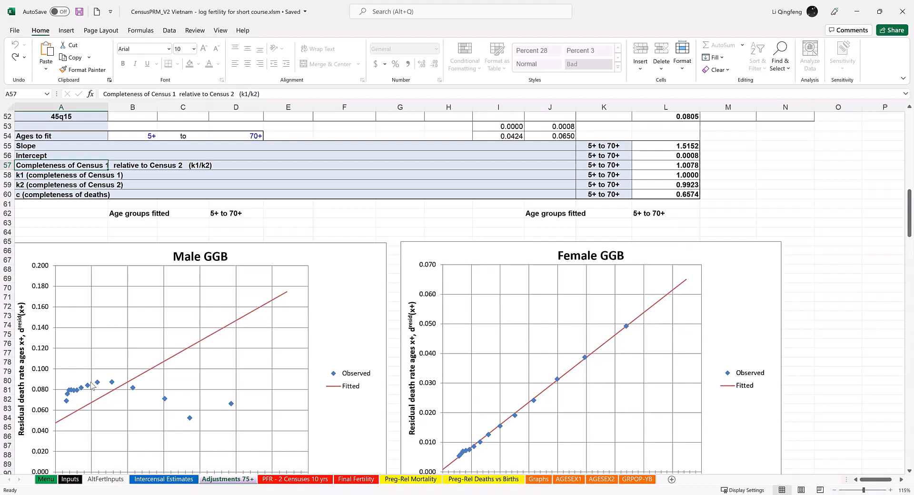
pyautogui.scroll(-3)
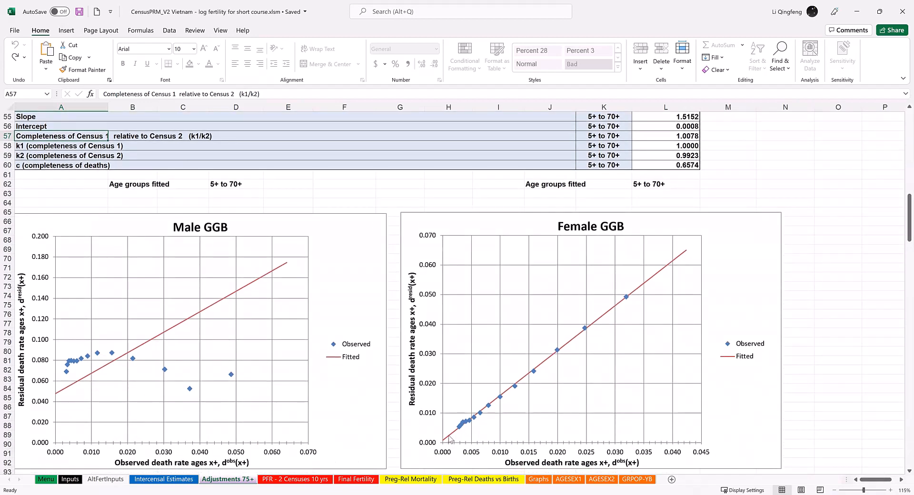
pyautogui.moveTo(457, 424)
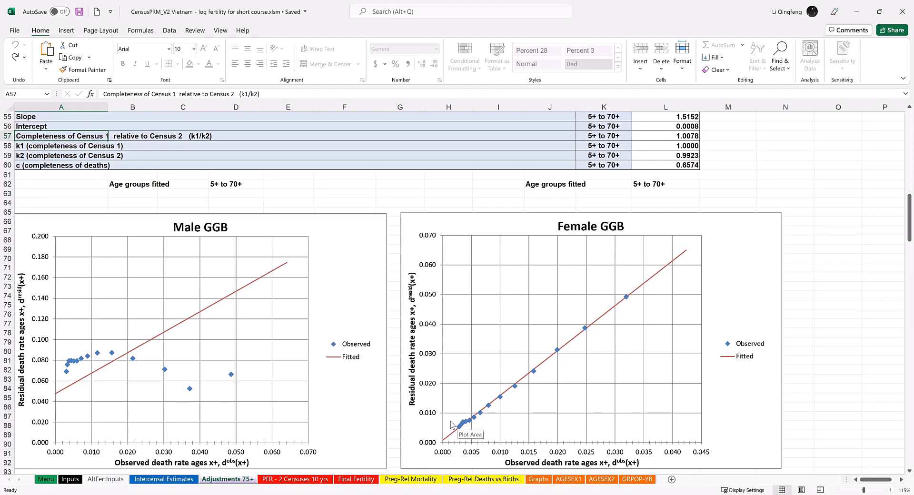
pyautogui.moveTo(507, 383)
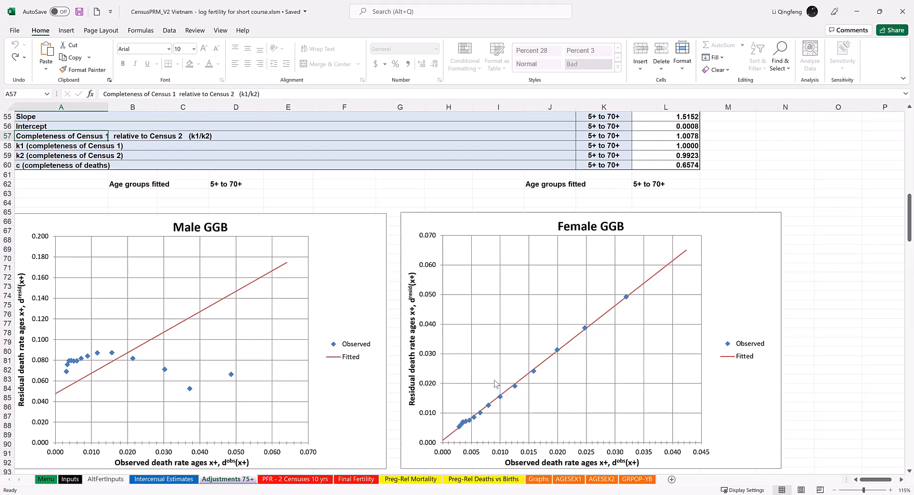
pyautogui.moveTo(495, 384)
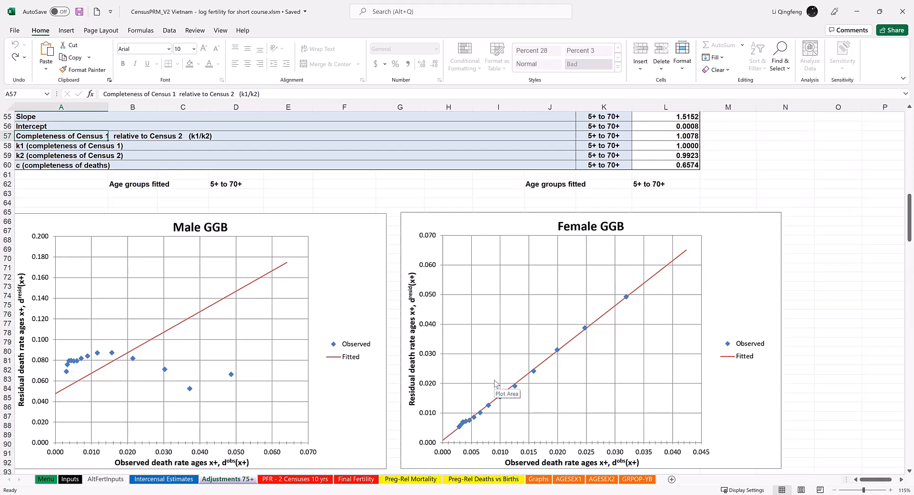
pyautogui.moveTo(486, 383)
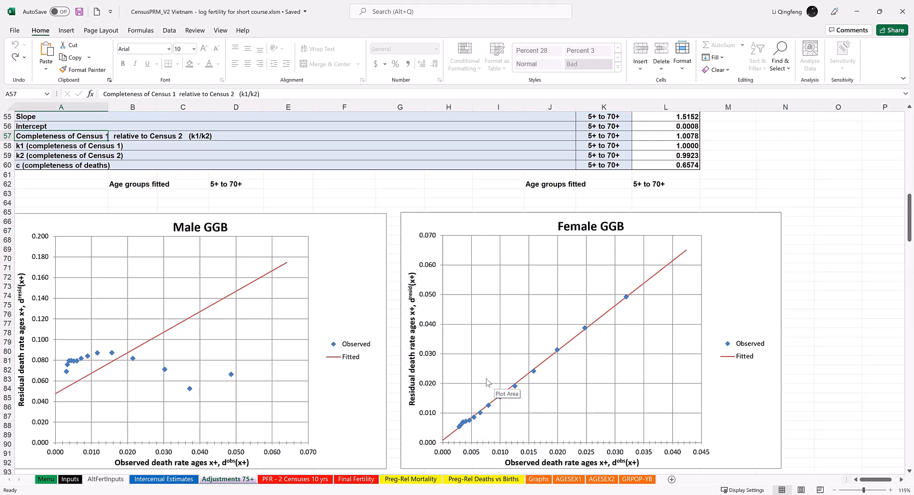
pyautogui.moveTo(458, 382)
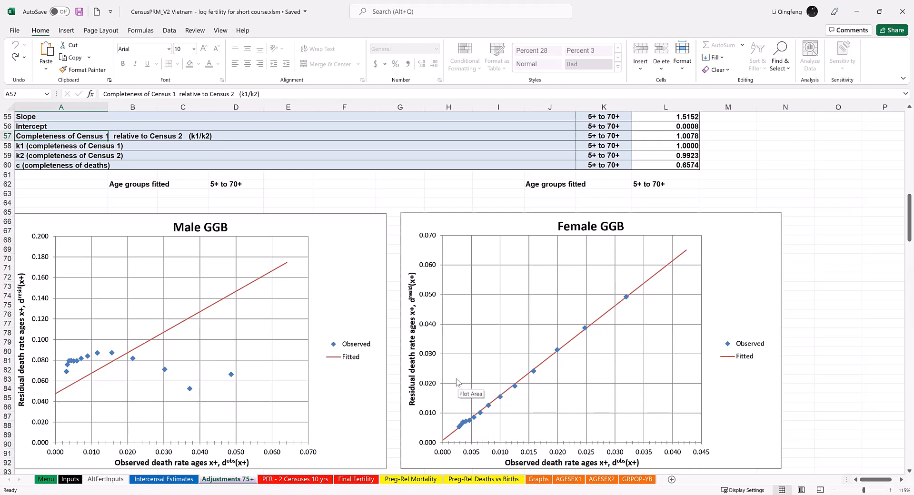
pyautogui.moveTo(451, 432)
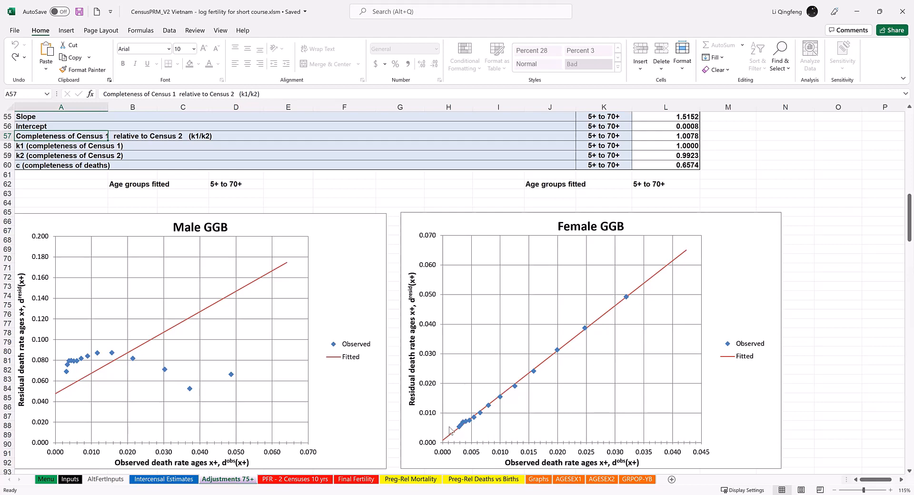
pyautogui.moveTo(557, 357)
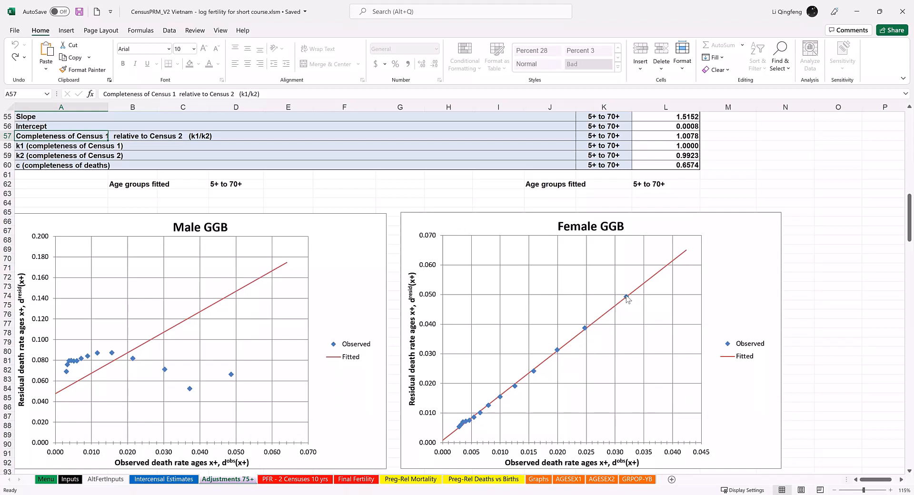
pyautogui.moveTo(626, 296)
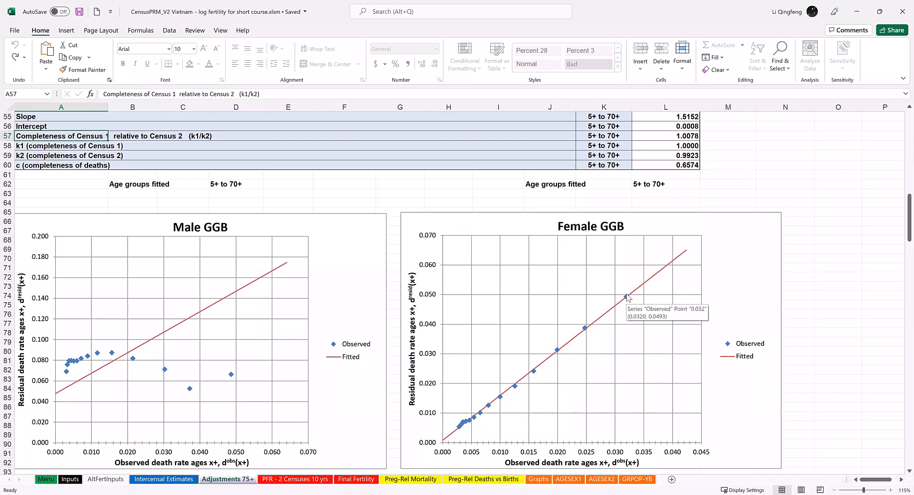
pyautogui.moveTo(604, 308)
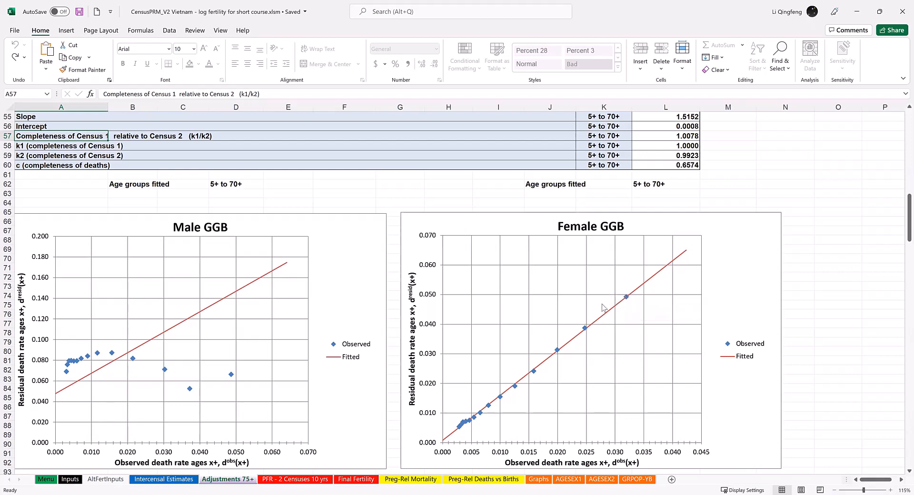
pyautogui.moveTo(372, 350)
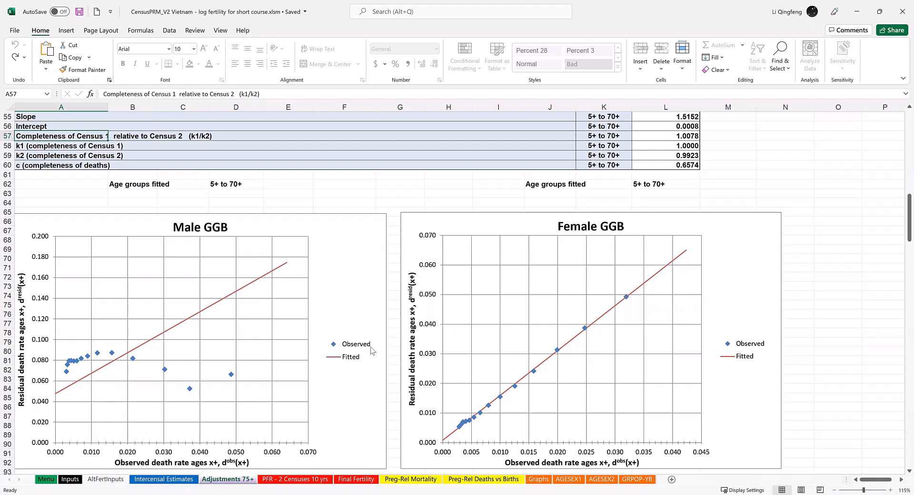
pyautogui.moveTo(194, 378)
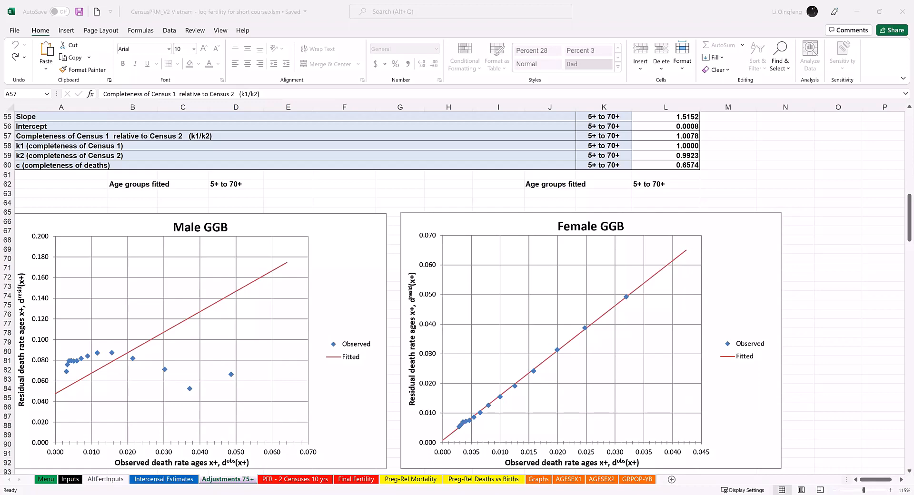
# Scroll to the SEG Male table and check the Deaths 10-39 and Deaths 40-59 rows
pyautogui.scroll(-3)
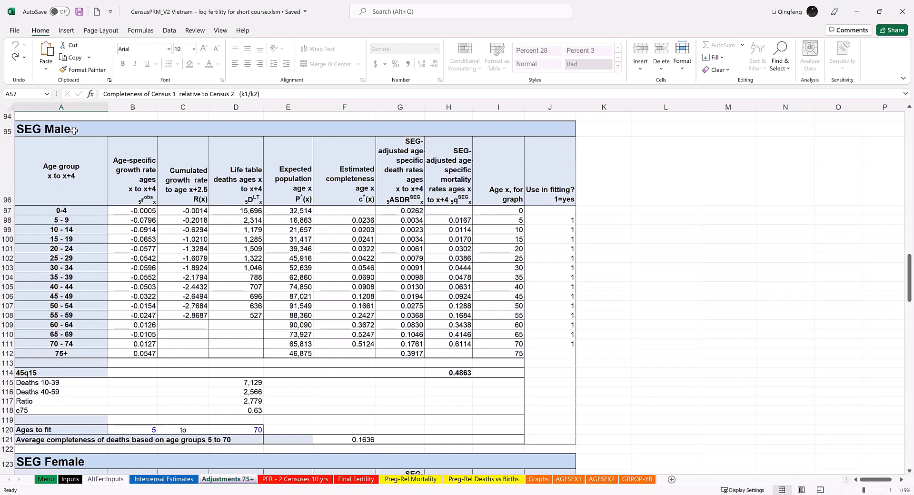
pyautogui.moveTo(187, 249)
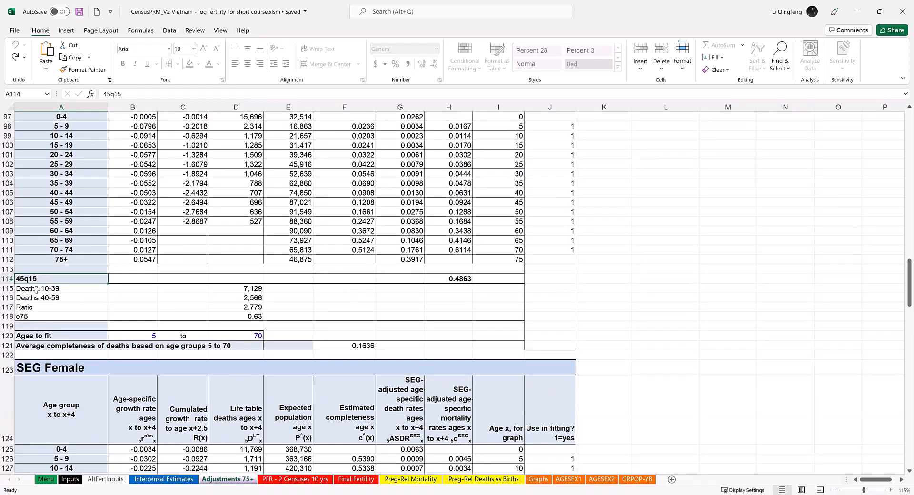
pyautogui.click(36, 289)
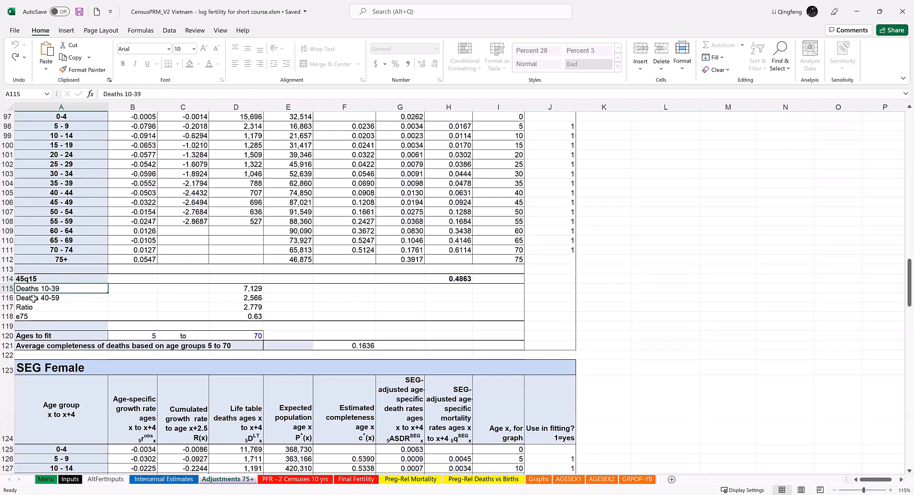
pyautogui.click(37, 297)
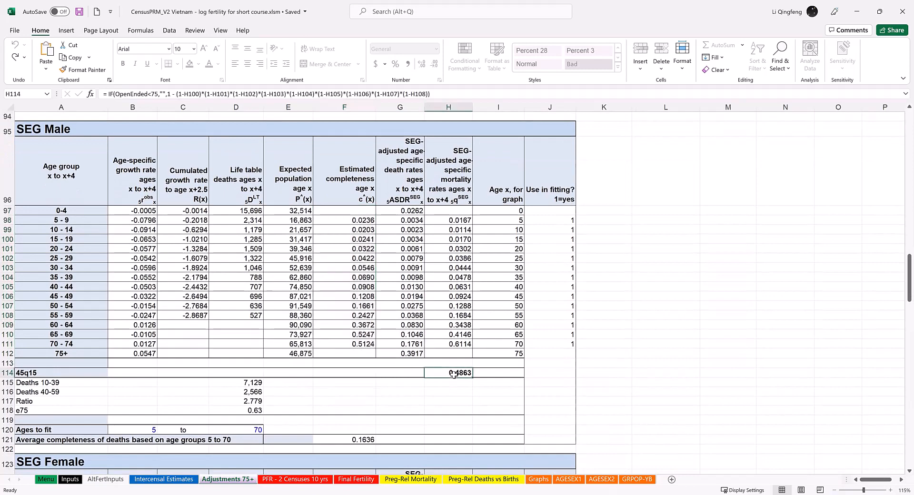
pyautogui.scroll(-3)
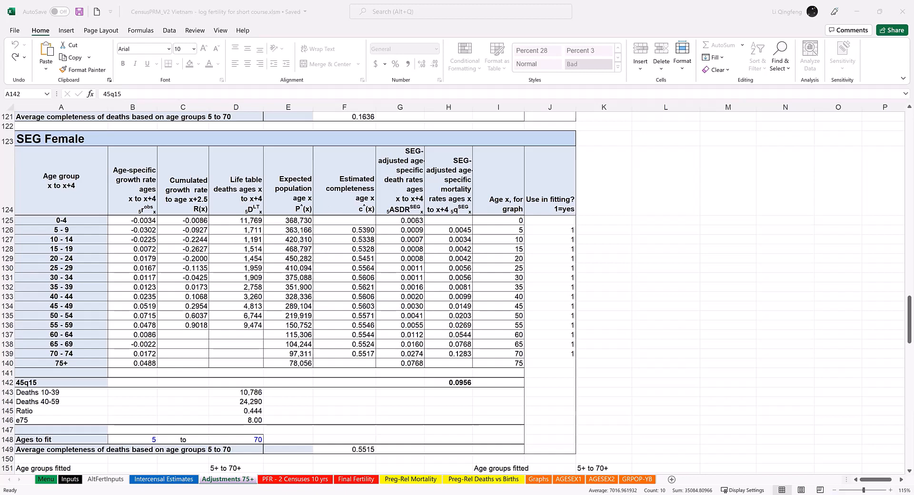
pyautogui.moveTo(623, 325)
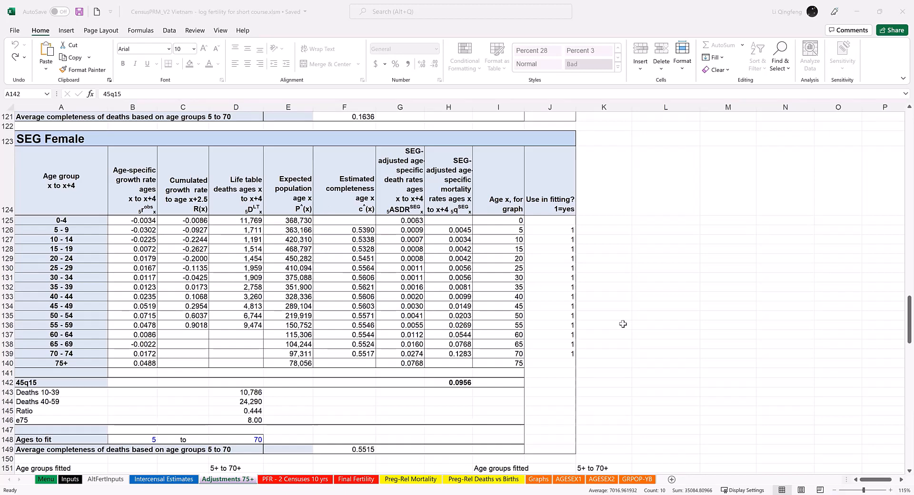
# Scroll past the male and female SEG completeness charts to the Combined GGB-SEG Male table
pyautogui.scroll(-3)
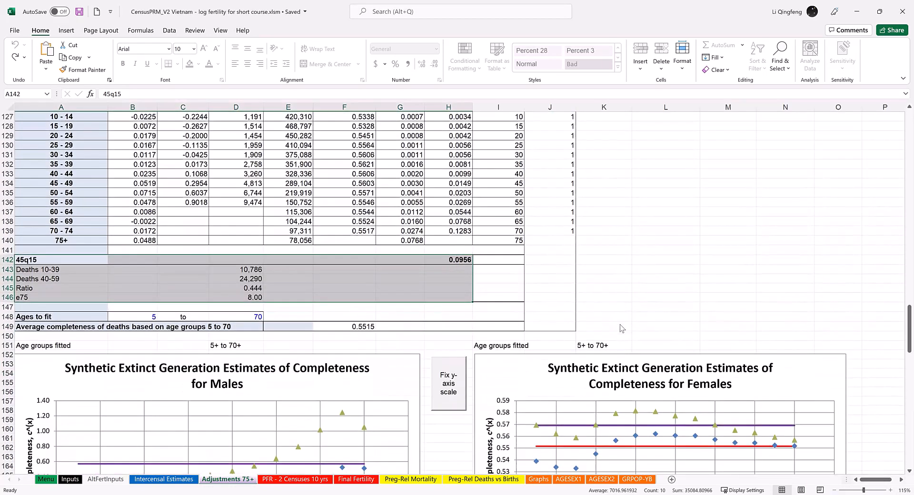
pyautogui.scroll(-3)
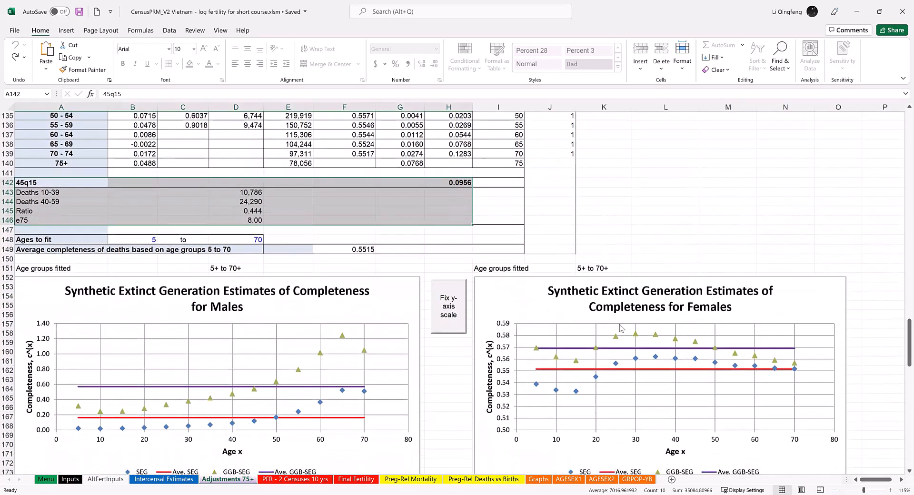
pyautogui.scroll(-3)
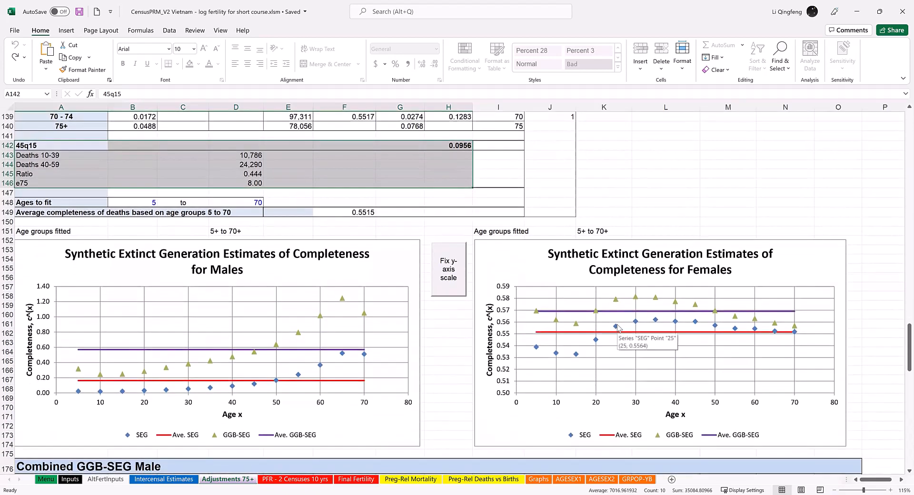
pyautogui.moveTo(594, 320)
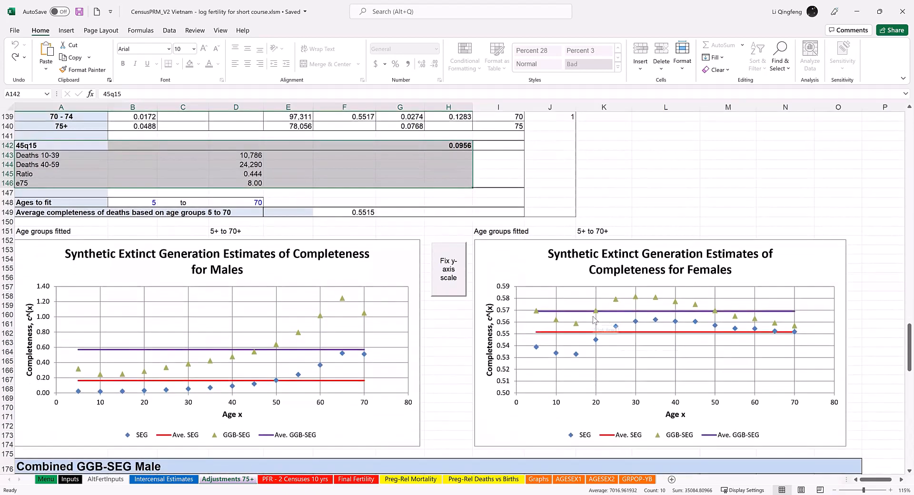
pyautogui.moveTo(594, 321)
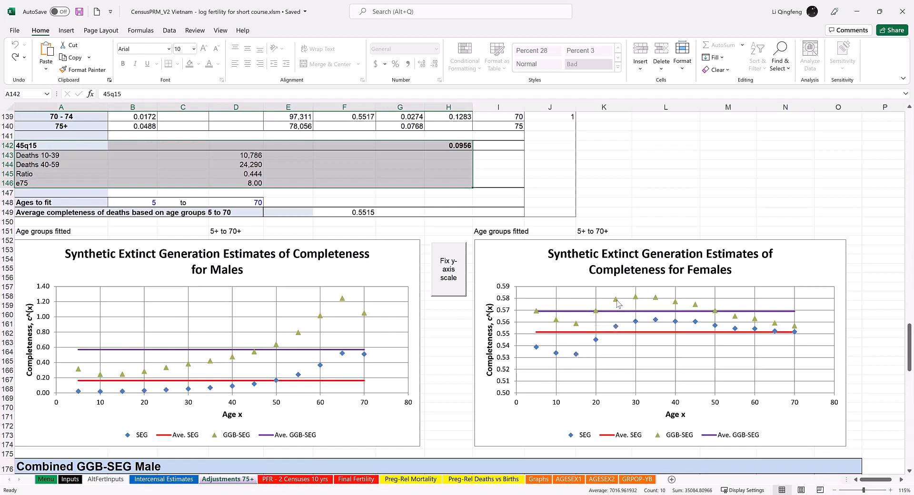
pyautogui.moveTo(617, 303)
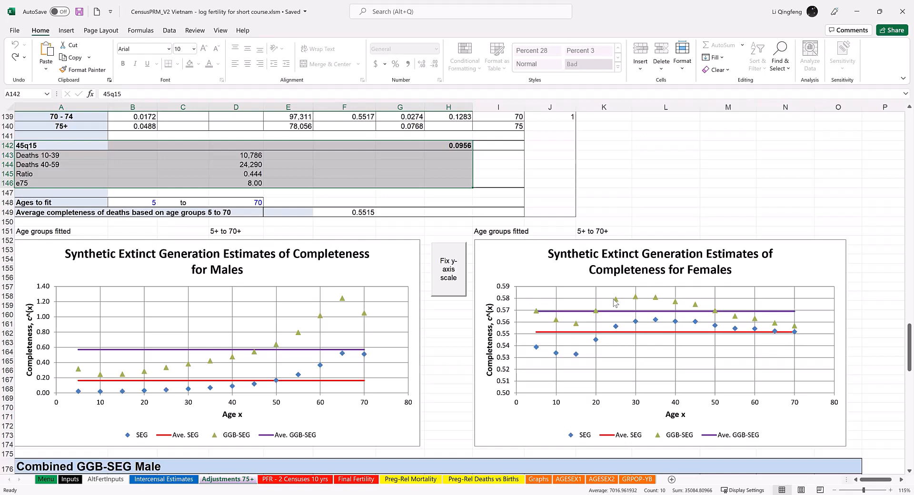
pyautogui.moveTo(609, 310)
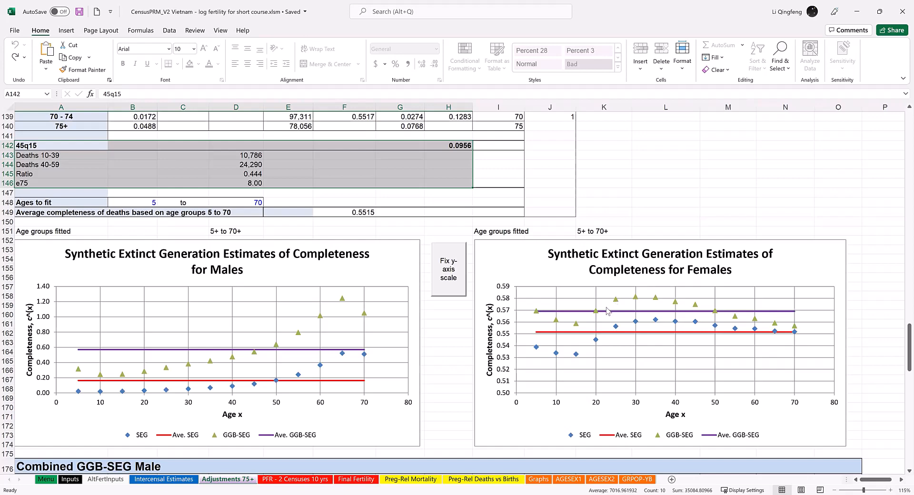
pyautogui.moveTo(582, 321)
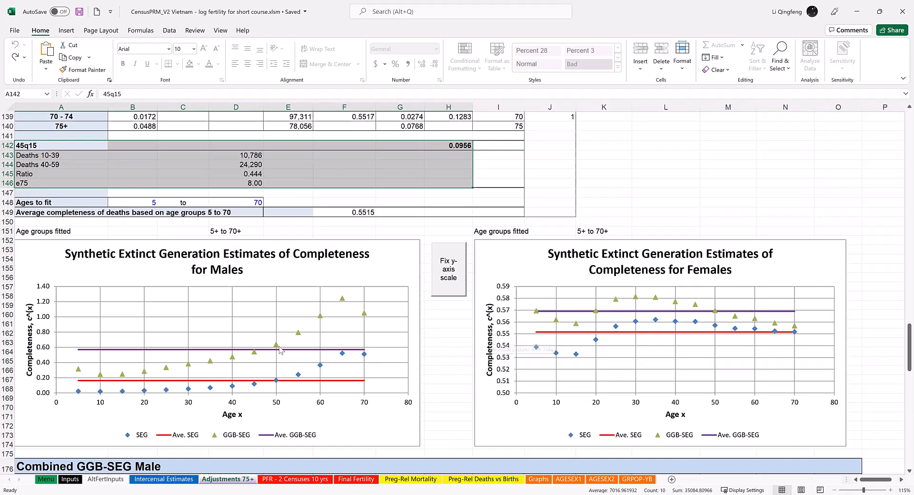
pyautogui.moveTo(167, 350)
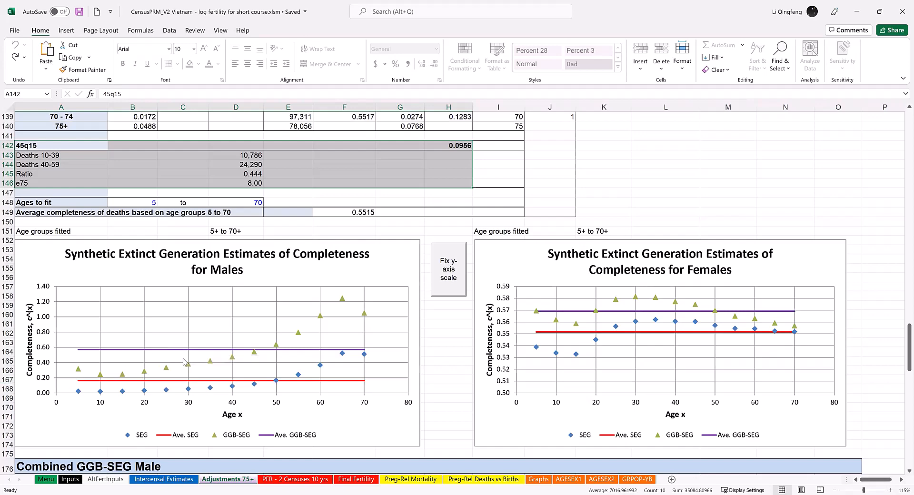
pyautogui.moveTo(184, 361)
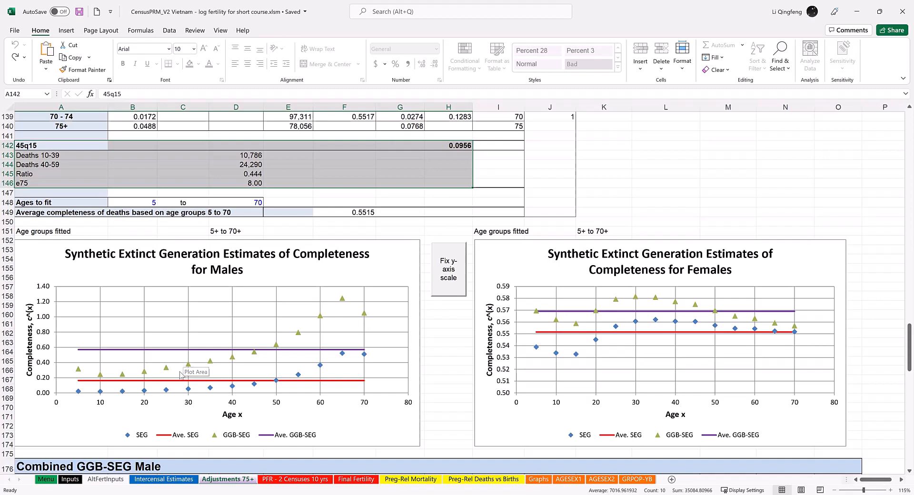
pyautogui.scroll(-3)
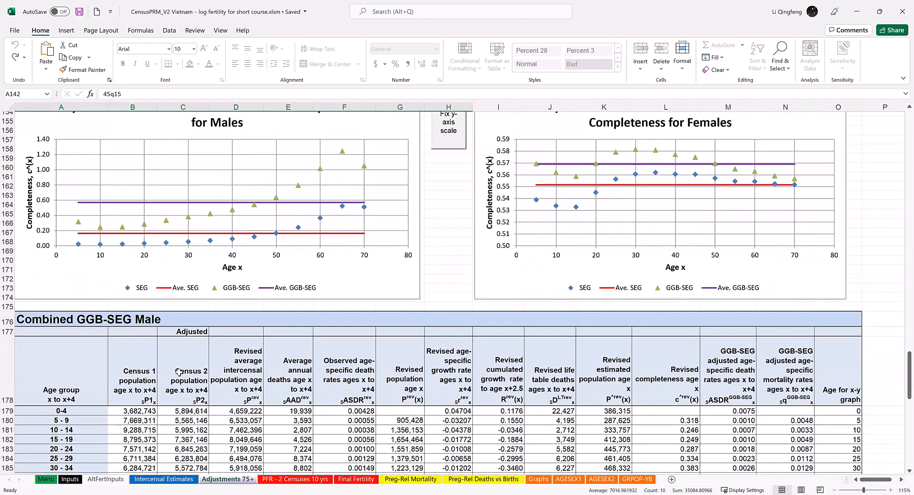
# Scroll through the Combined GGB-SEG Male table to row 201, then go to the PFR - 2 Censuses 10 yrs sheet
pyautogui.scroll(-3)
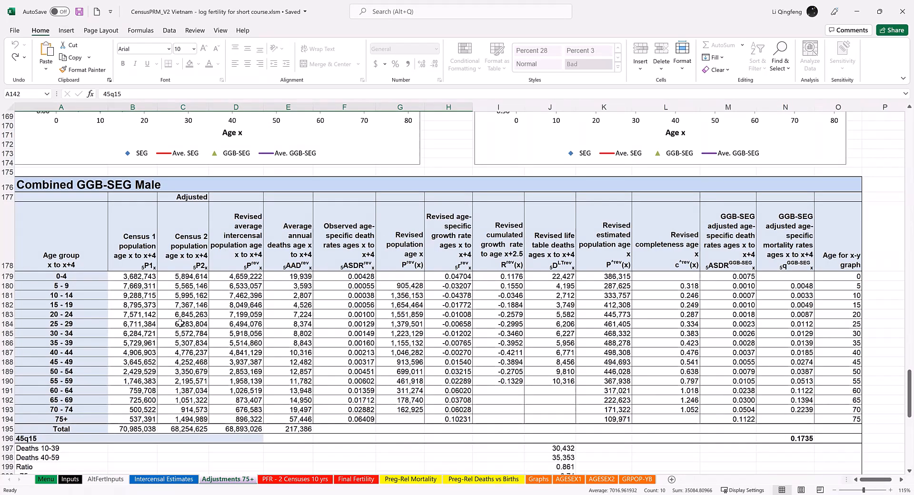
pyautogui.scroll(-3)
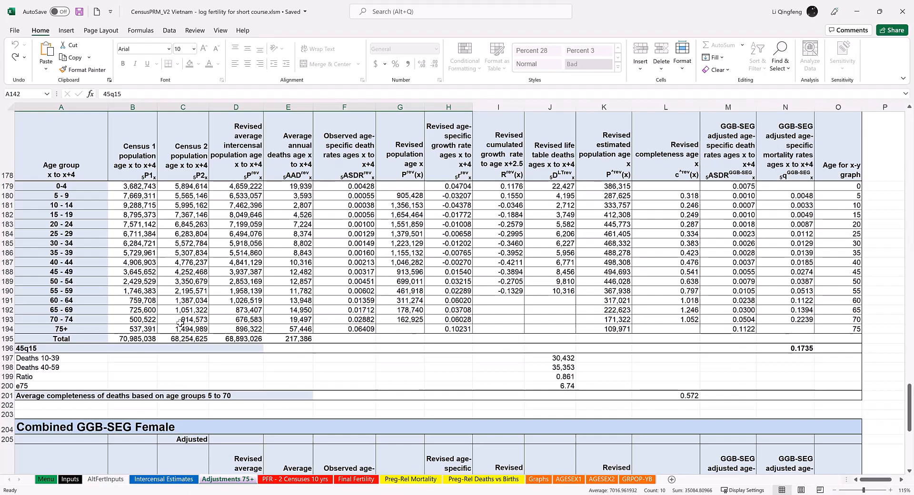
pyautogui.click(294, 479)
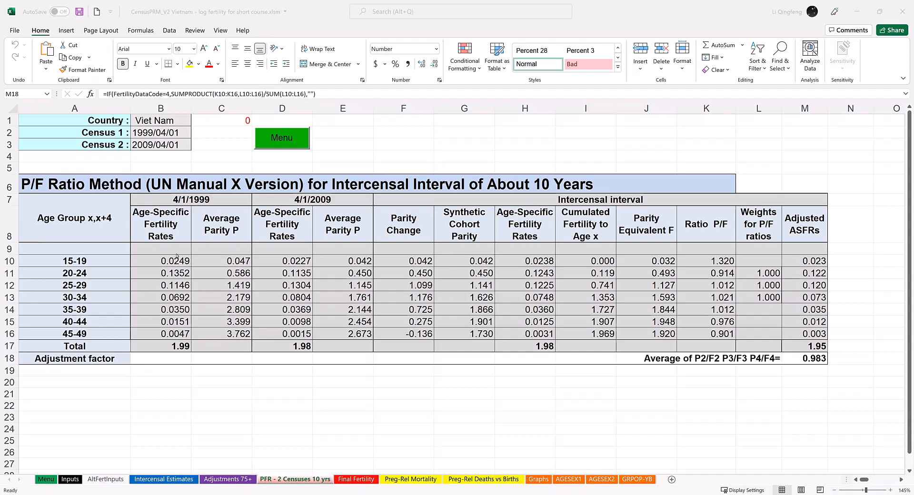
pyautogui.moveTo(204, 296)
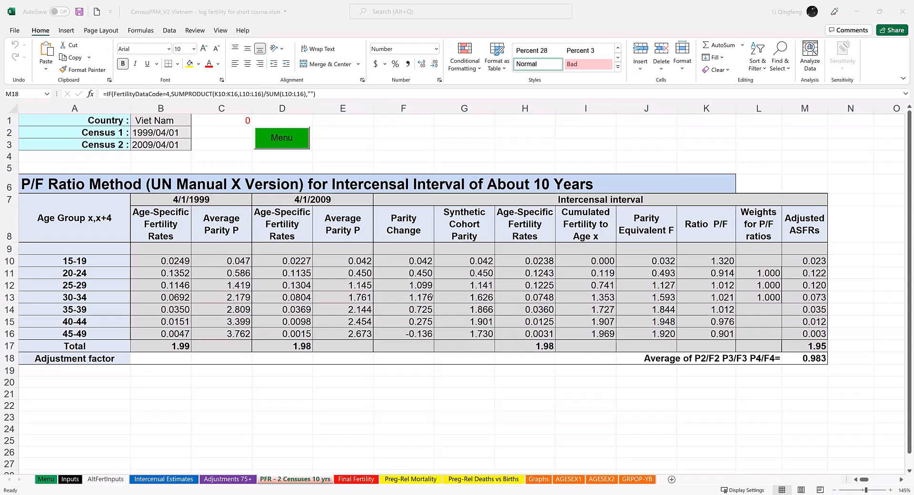
# On the P/F Ratio Method sheet, select the average adjustment factor 0.983 in M18
pyautogui.click(758, 272)
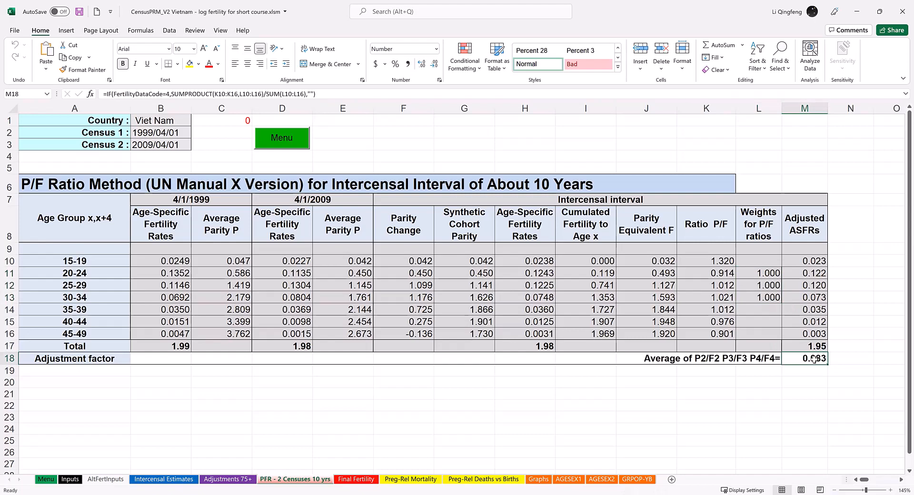
pyautogui.click(356, 479)
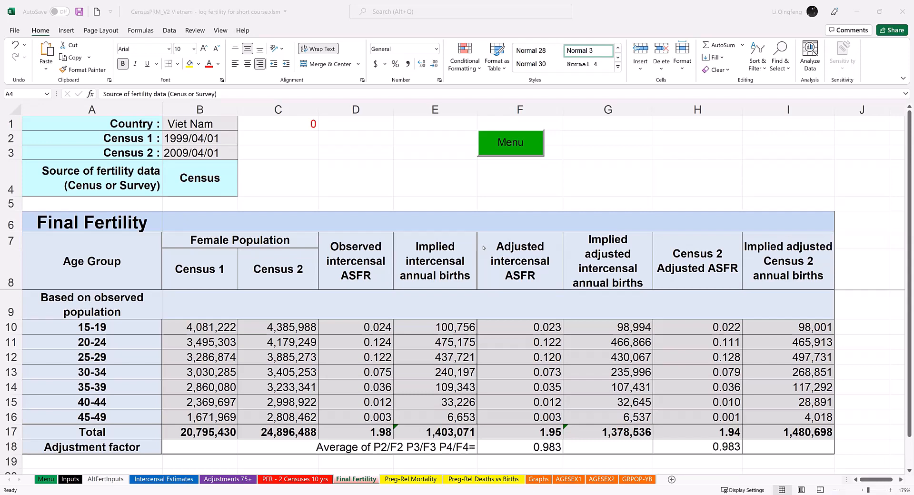
pyautogui.moveTo(148, 257)
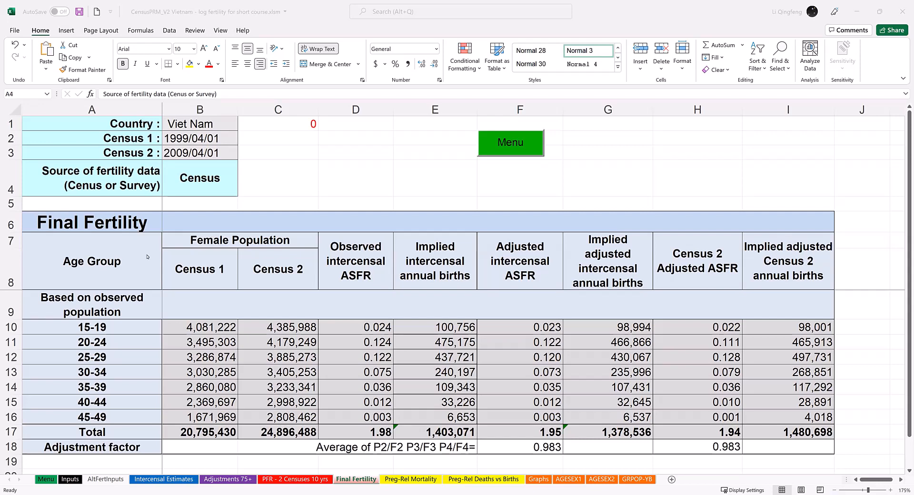
# Inspect the Country label and the FertSource cell, revealing its Census or Alternate choices
pyautogui.click(91, 123)
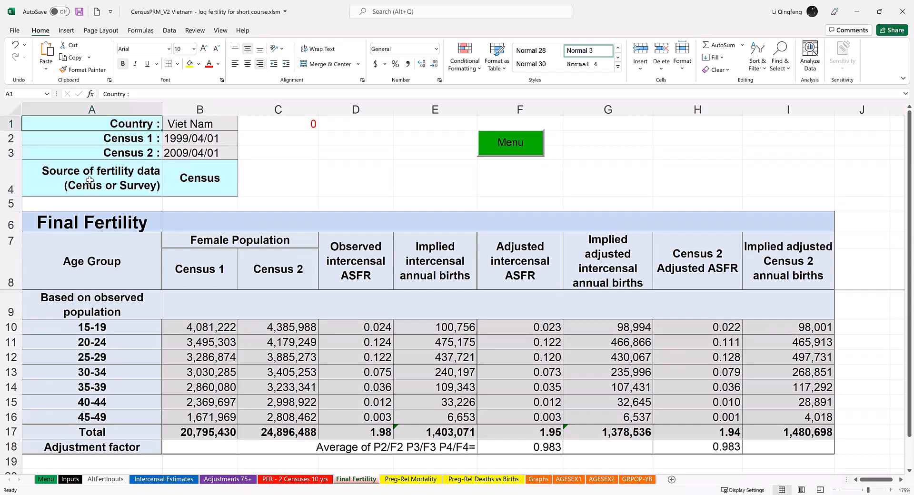
pyautogui.click(92, 178)
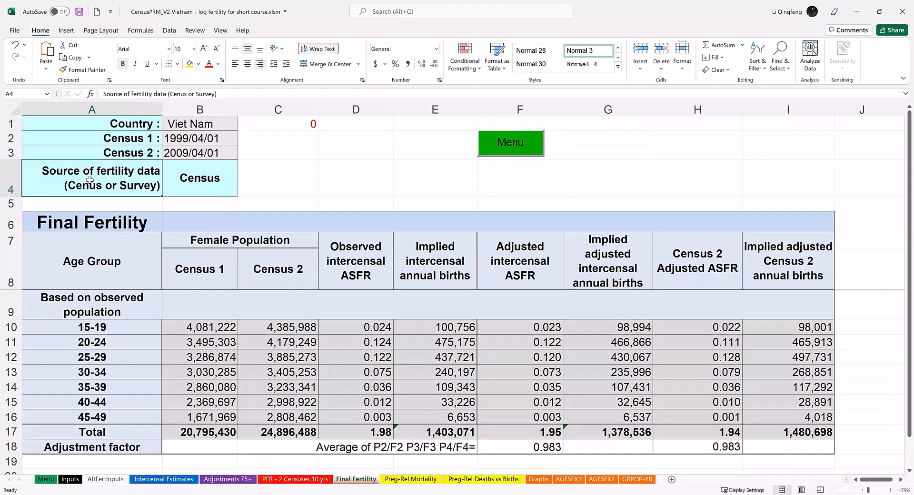
pyautogui.click(200, 177)
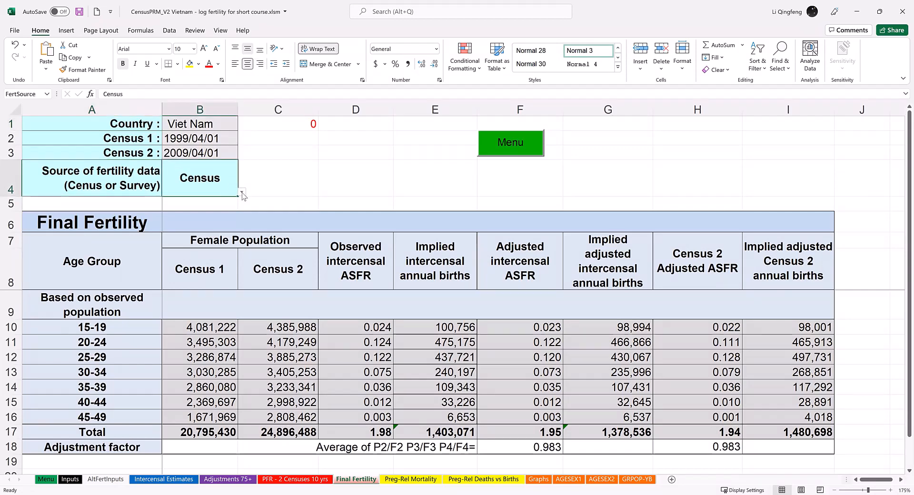
pyautogui.click(239, 195)
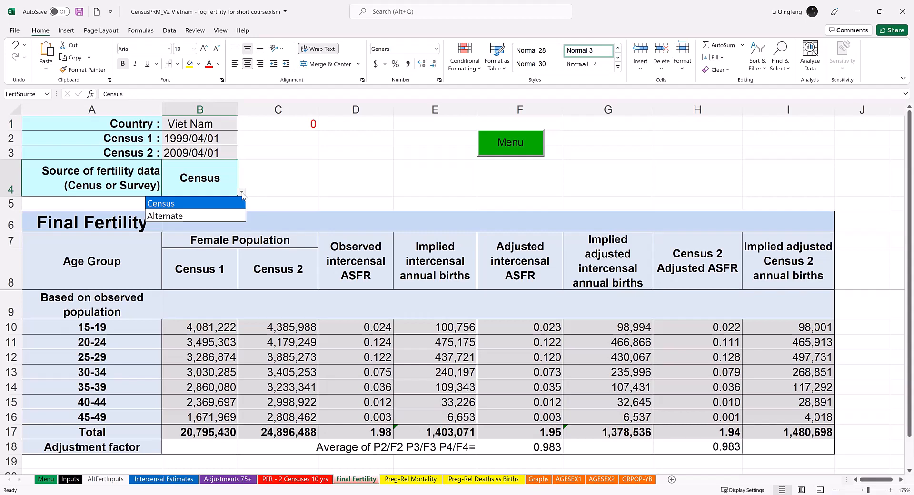
pyautogui.moveTo(344, 273)
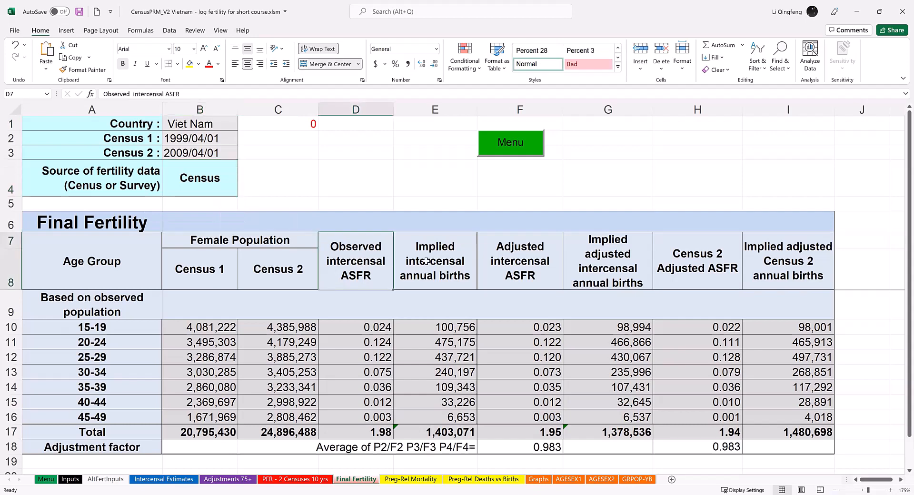
# Select the Adjusted intercensal ASFR heading to compare observed and adjusted rates, totals 1.98 and 1.95
pyautogui.click(519, 261)
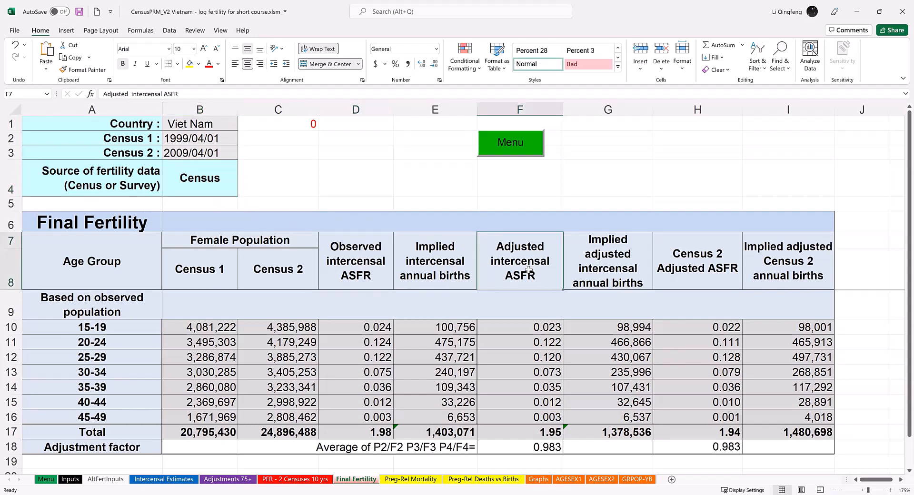
pyautogui.moveTo(699, 261)
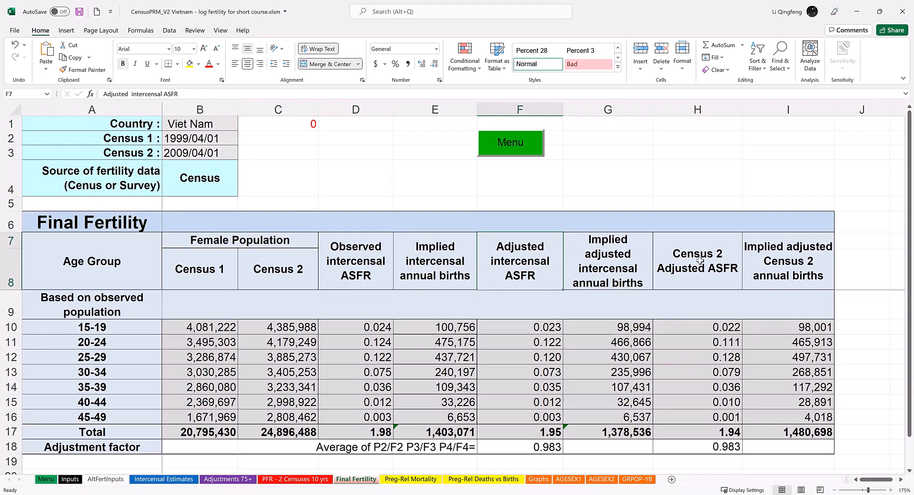
pyautogui.moveTo(701, 275)
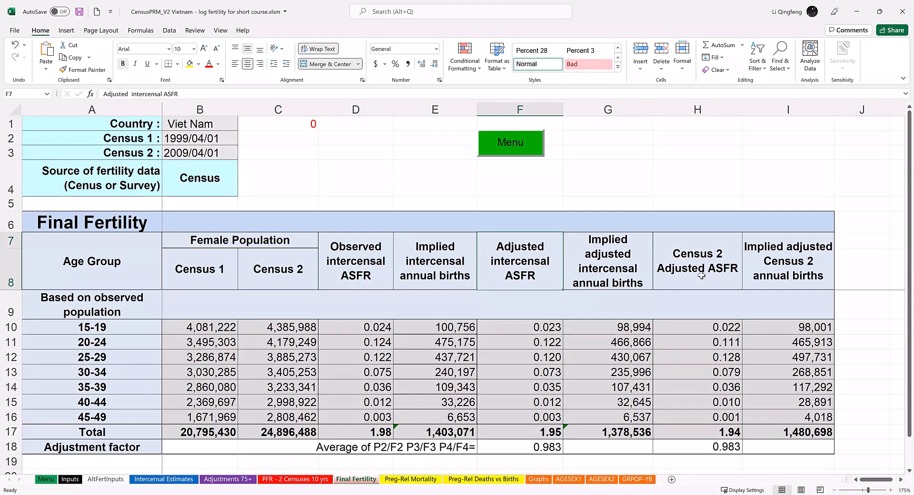
pyautogui.moveTo(608, 303)
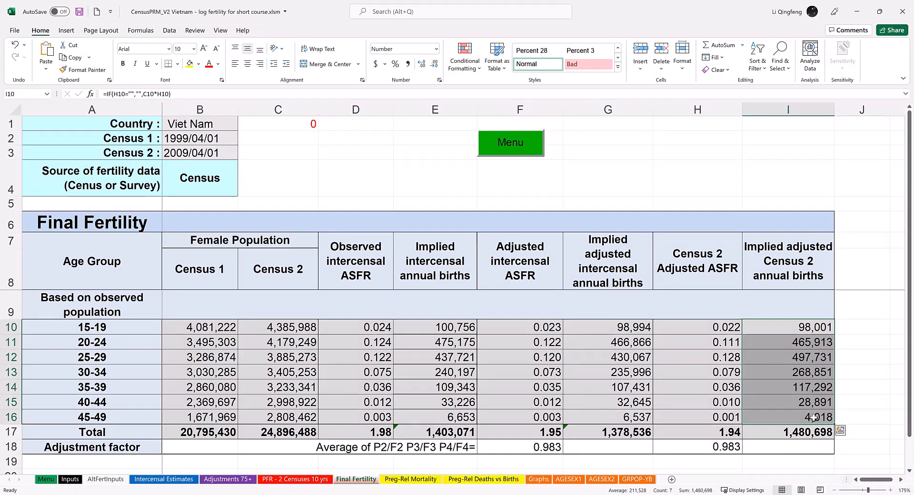
# Switch to the Preg-Rel Mortality sheet showing intercensal PRM ratios from 41 to 76 per 100,000
pyautogui.click(410, 480)
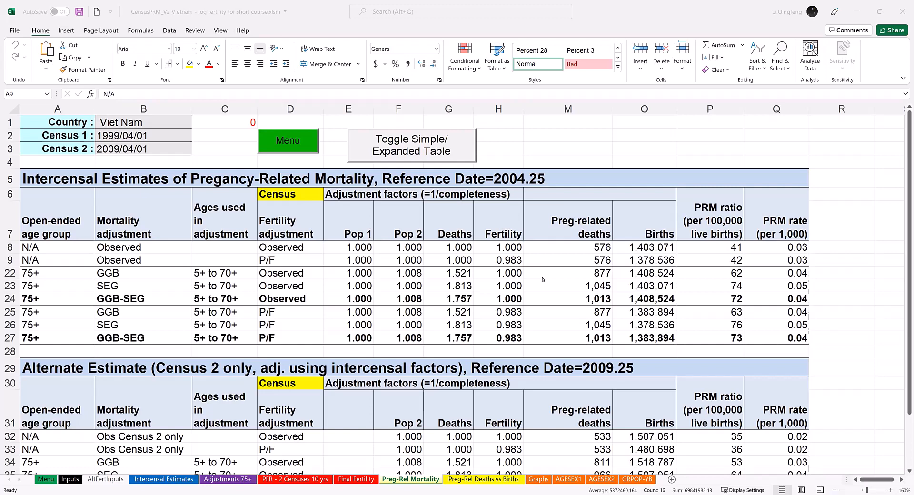
pyautogui.moveTo(357, 280)
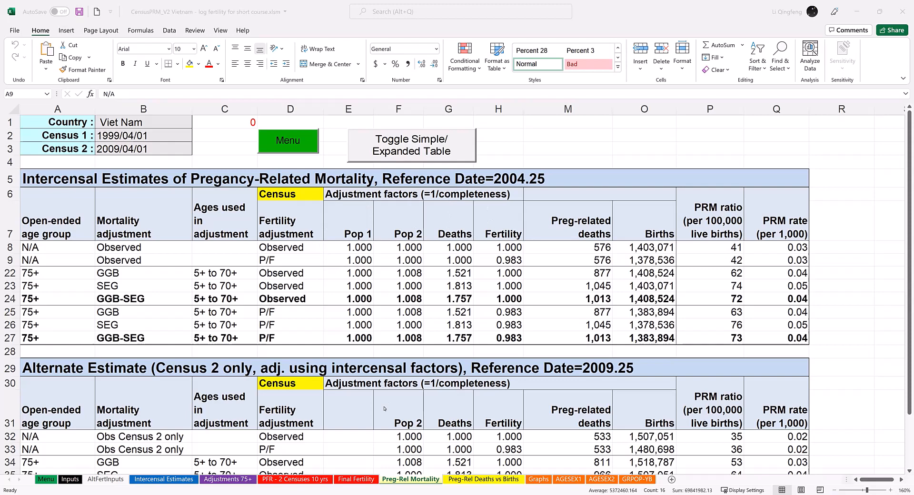
pyautogui.moveTo(422, 234)
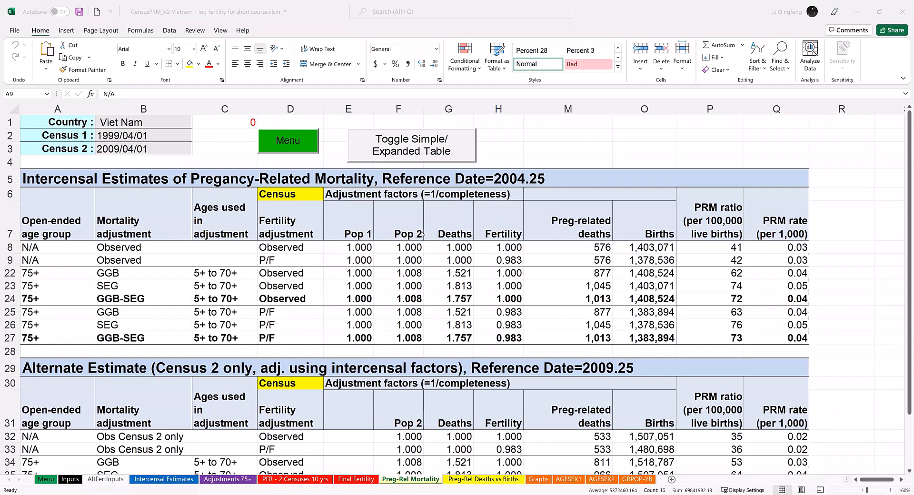
pyautogui.moveTo(440, 223)
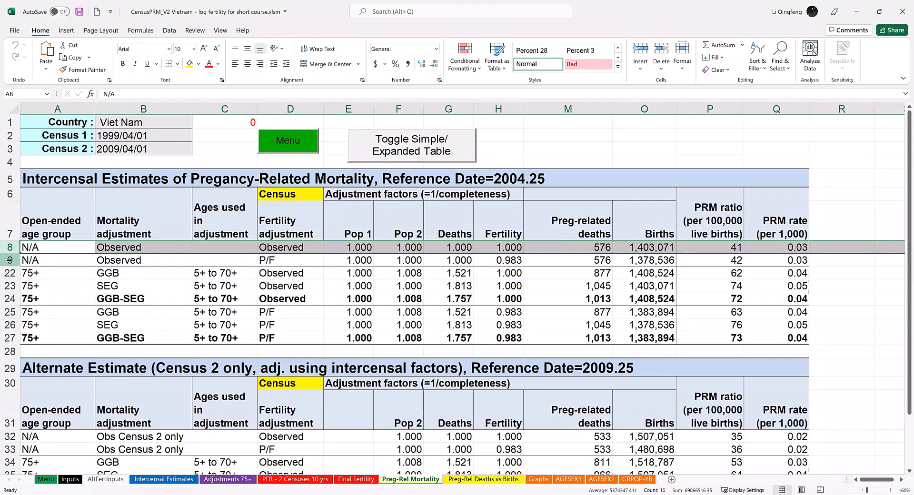
pyautogui.click(57, 260)
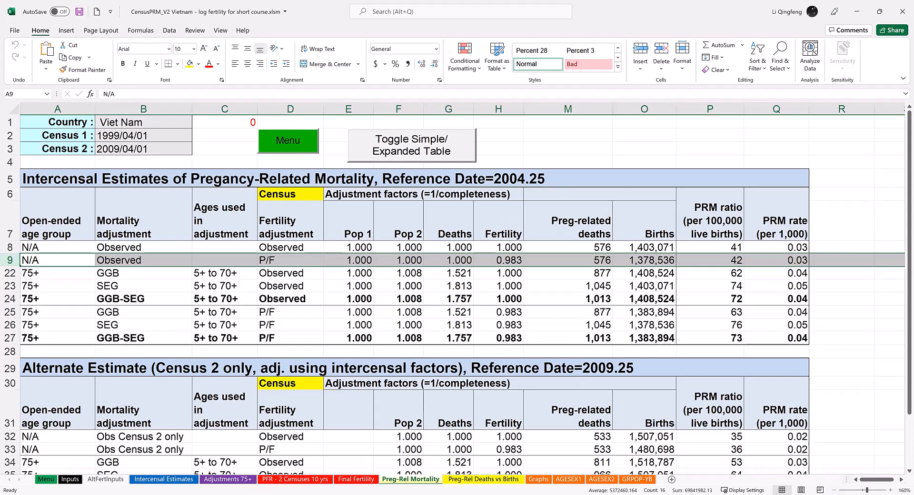
pyautogui.click(709, 108)
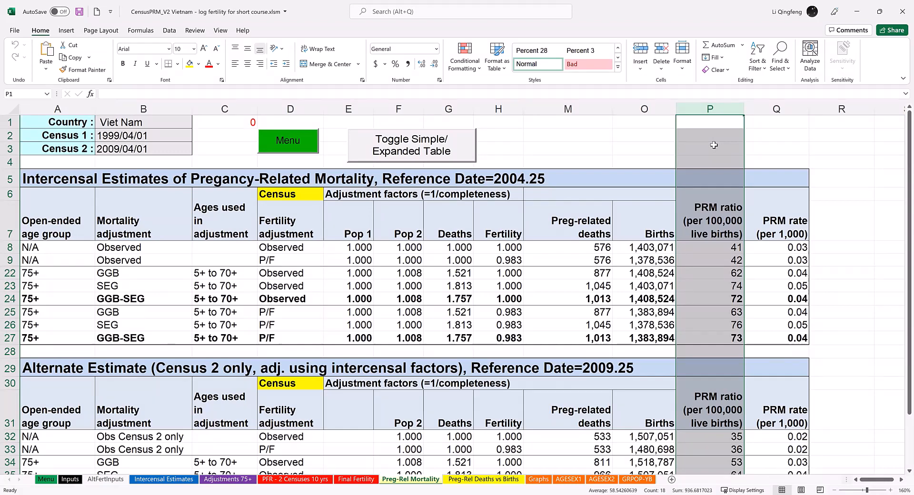
pyautogui.click(710, 272)
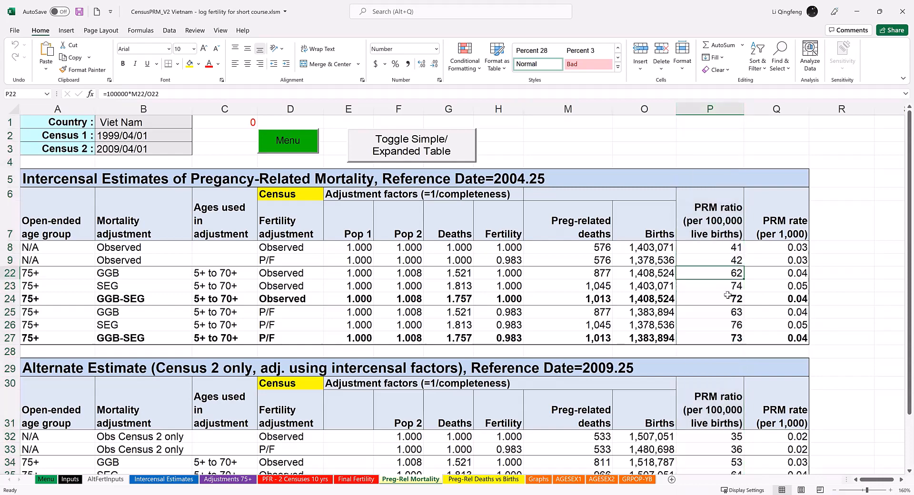
pyautogui.click(709, 286)
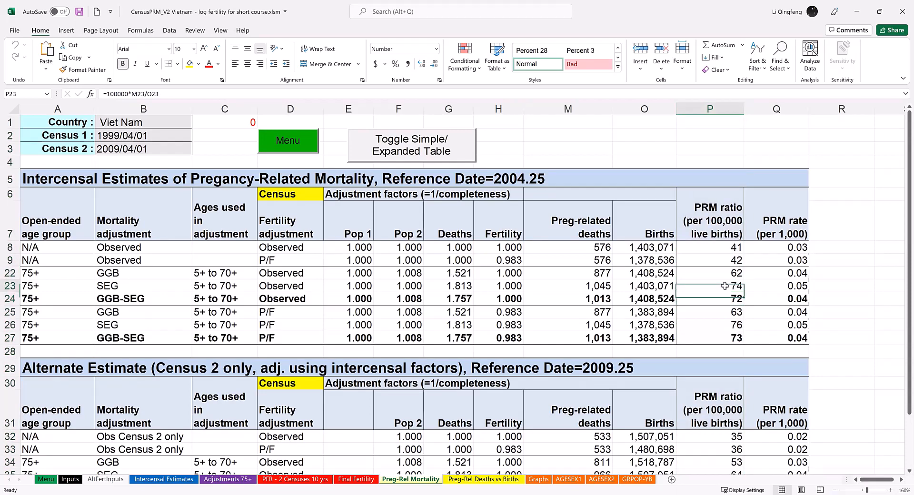
pyautogui.click(709, 286)
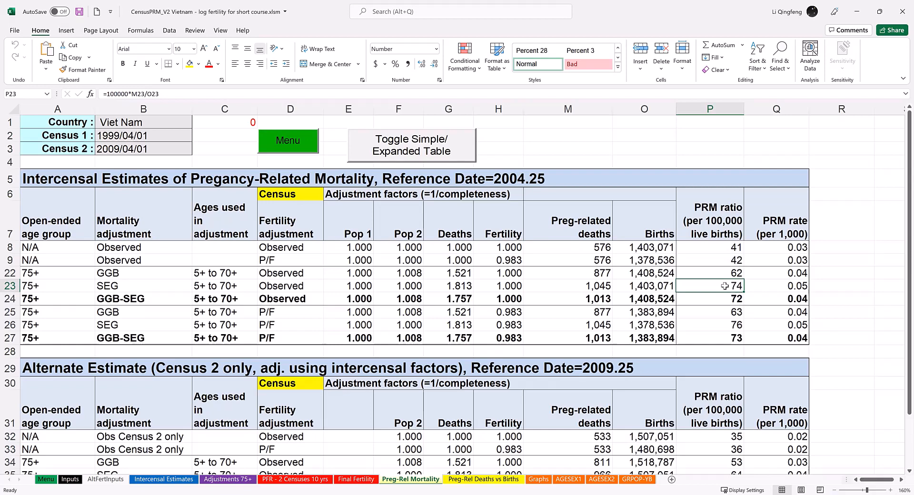
pyautogui.moveTo(534, 347)
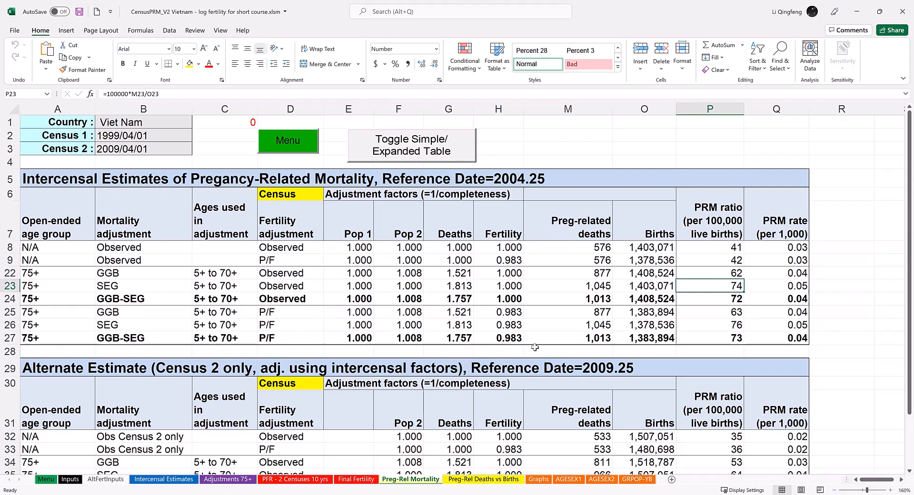
pyautogui.click(142, 338)
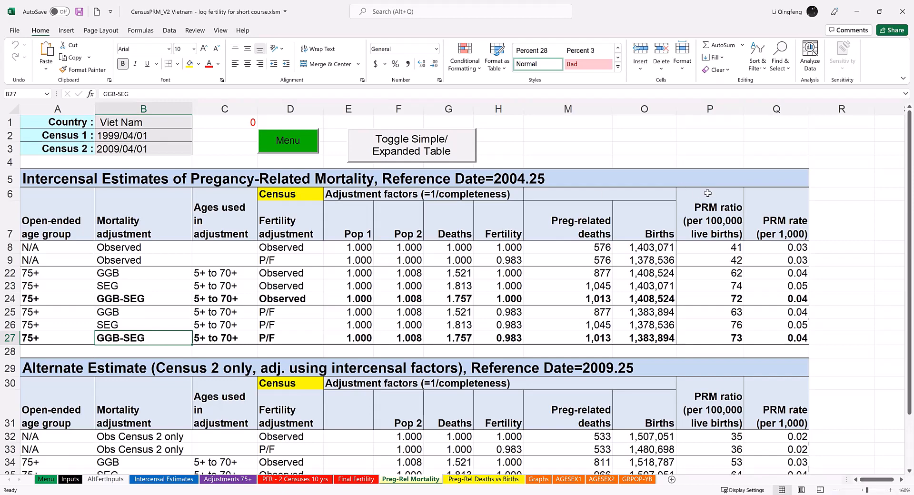
pyautogui.click(484, 479)
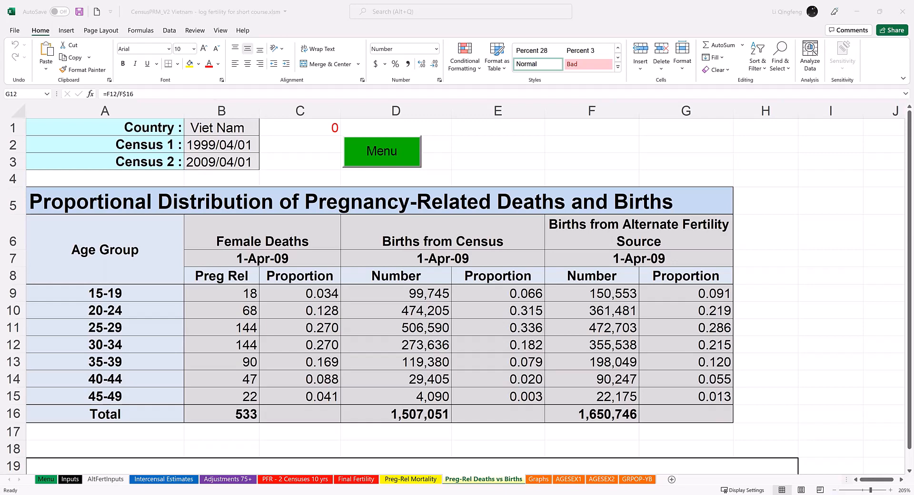
pyautogui.moveTo(575, 392)
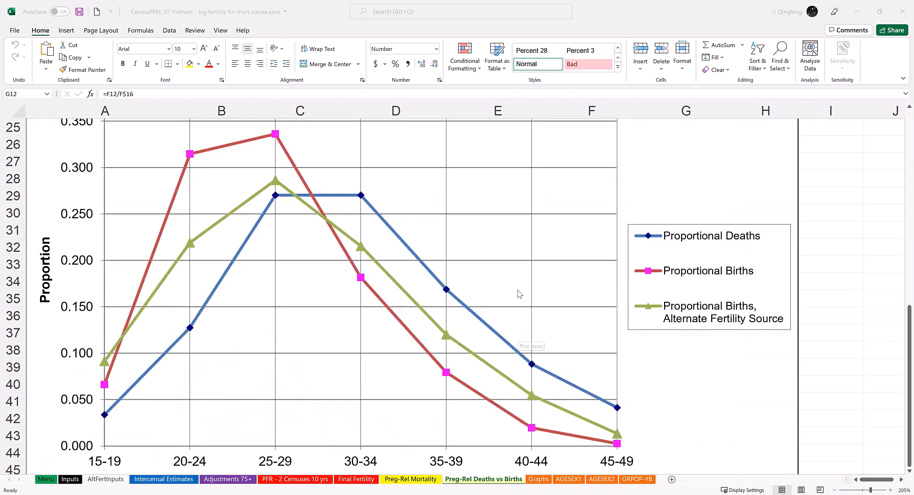
pyautogui.moveTo(520, 295)
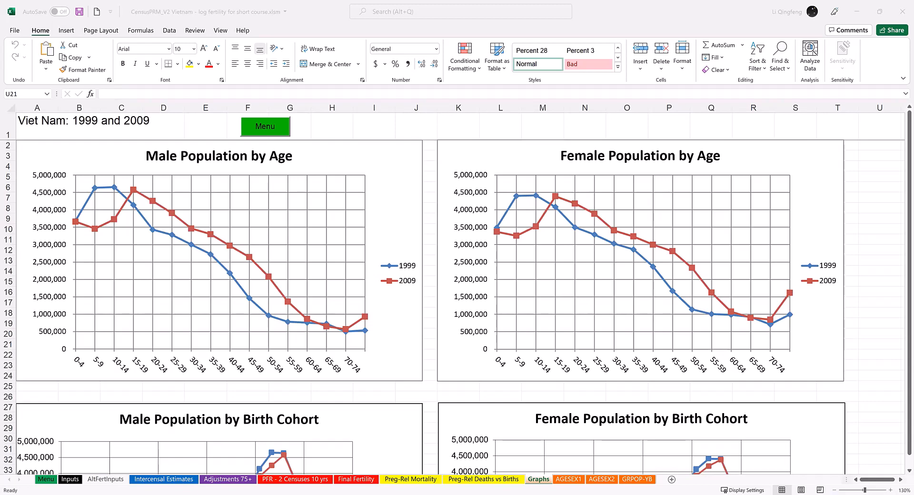
pyautogui.moveTo(655, 226)
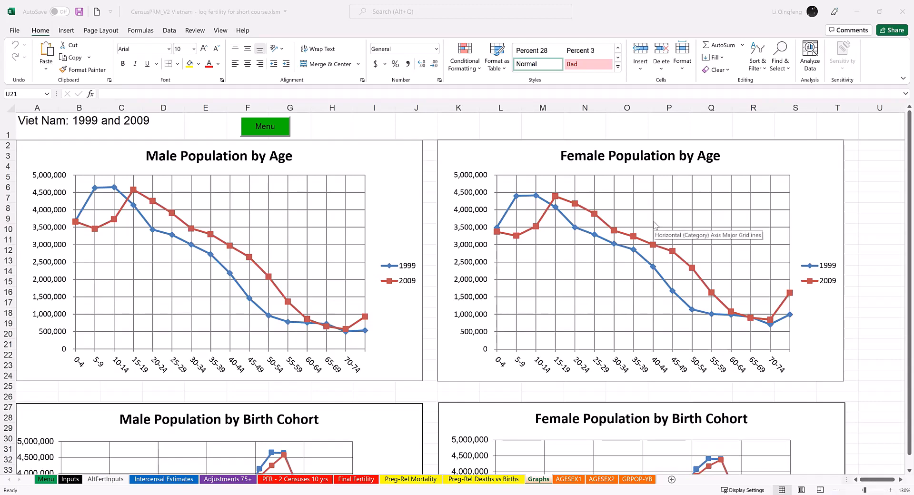
# Scroll down through the Graphs sheet's population charts, then switch to the AGESEX1 sheet
pyautogui.scroll(-3)
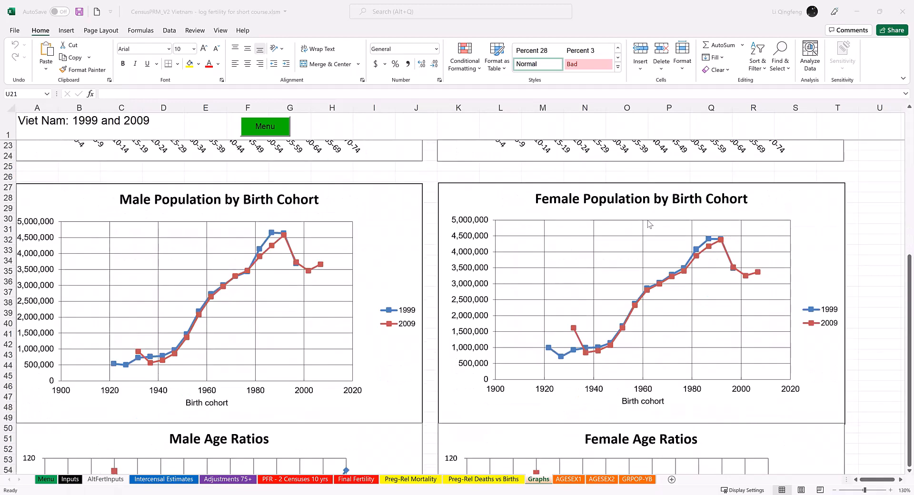
pyautogui.scroll(-3)
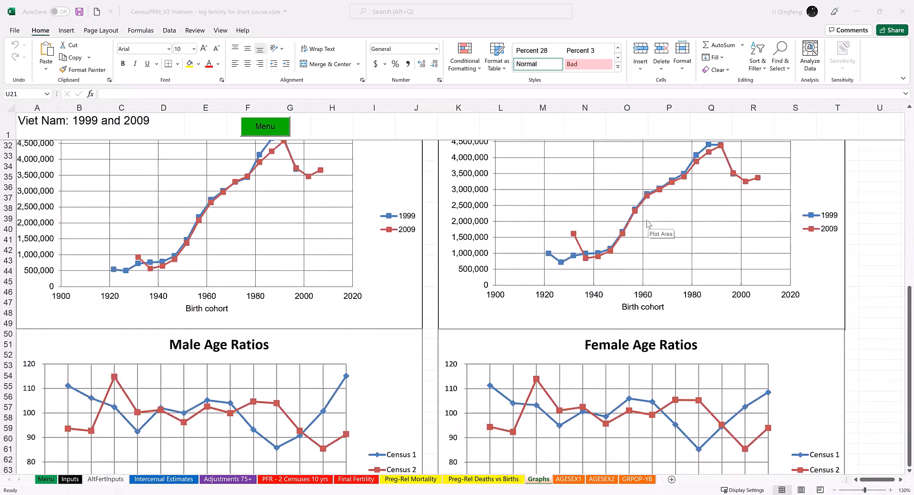
pyautogui.scroll(-3)
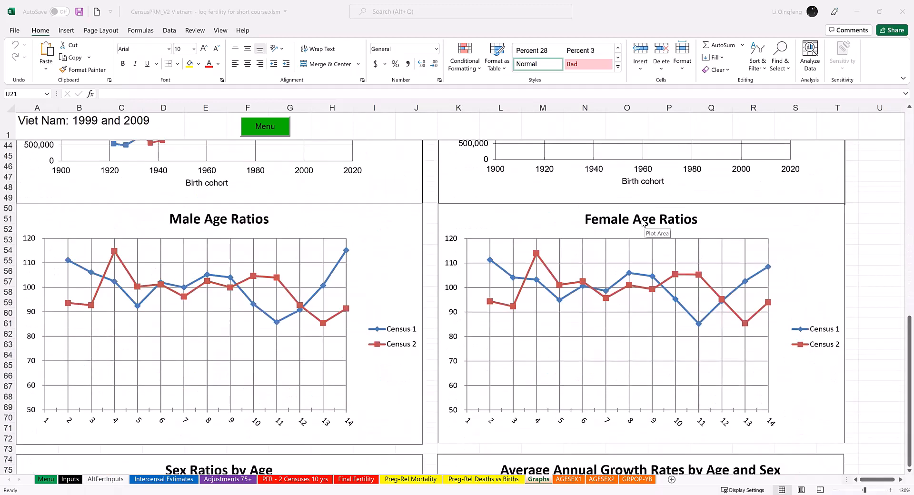
pyautogui.scroll(-3)
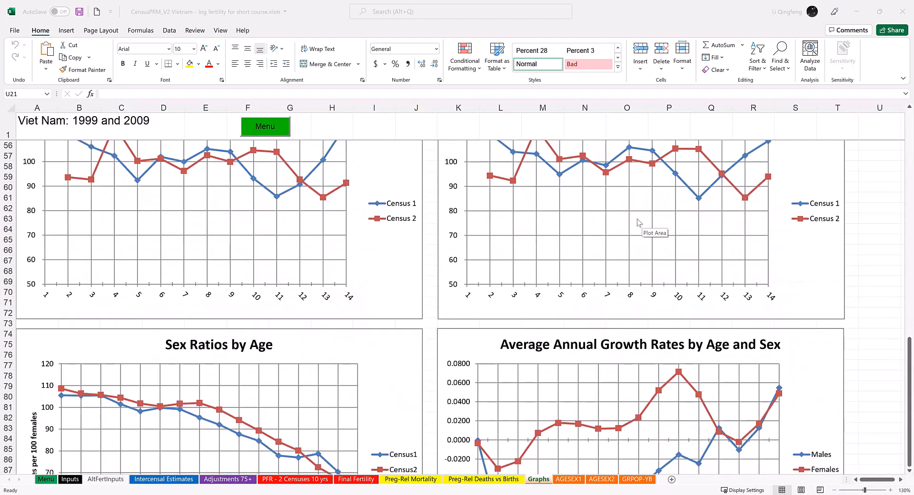
pyautogui.scroll(-3)
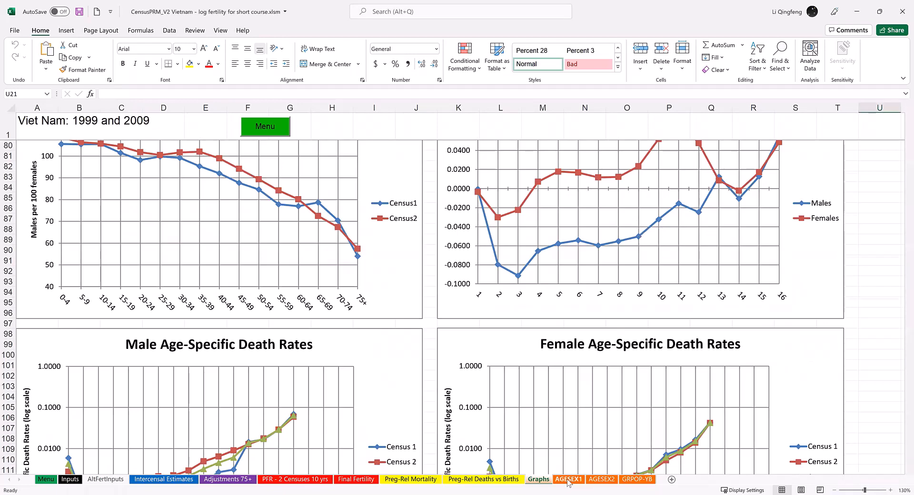
pyautogui.click(568, 479)
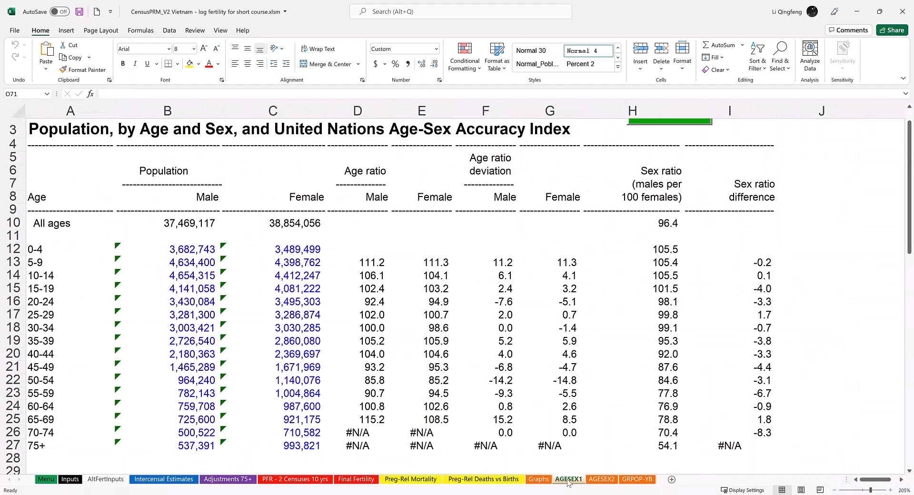